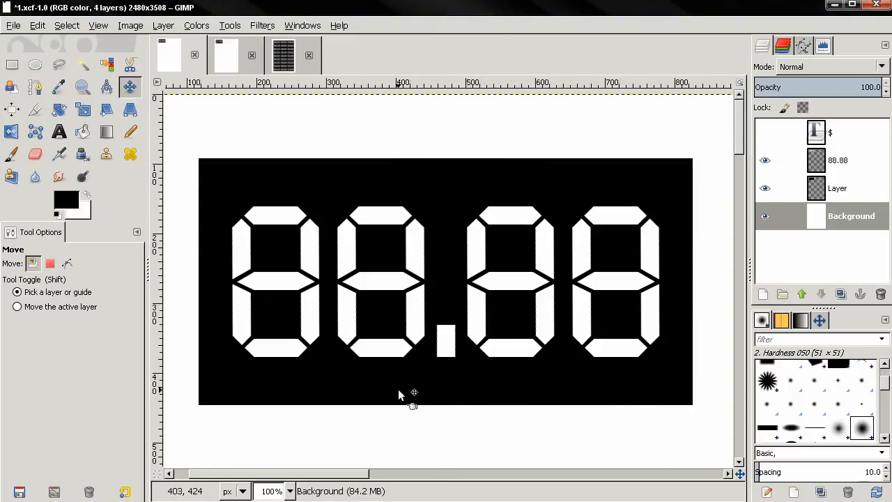
pyautogui.moveTo(626, 390)
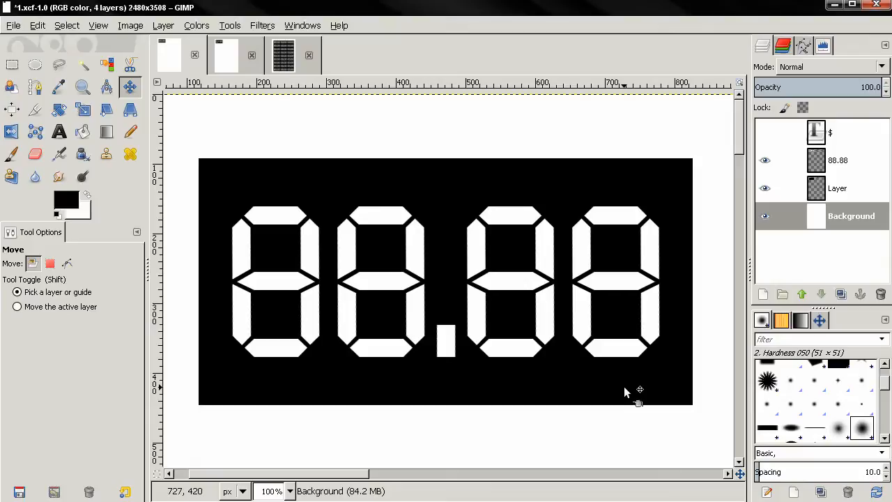
pyautogui.moveTo(624, 383)
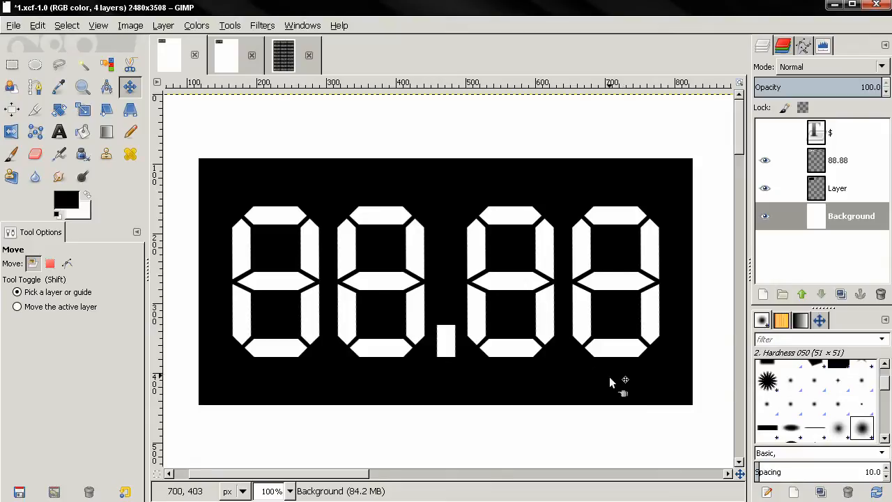
pyautogui.moveTo(292, 318)
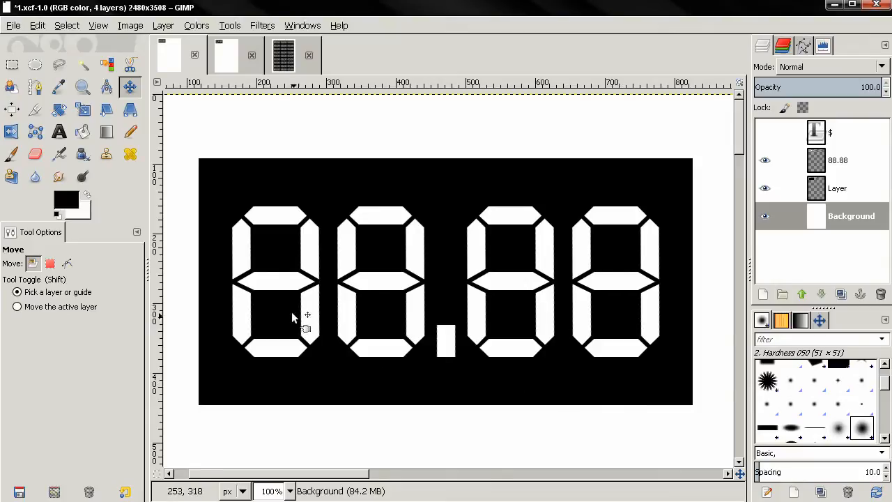
pyautogui.moveTo(680, 307)
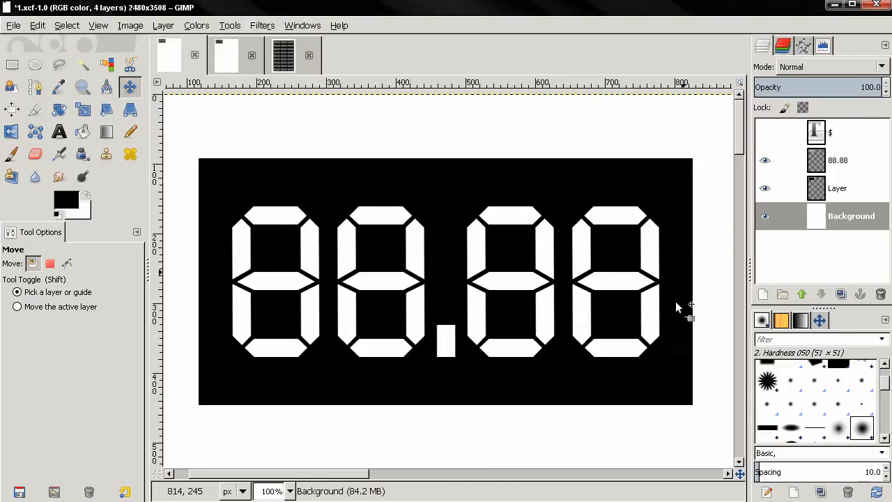
pyautogui.moveTo(223, 98)
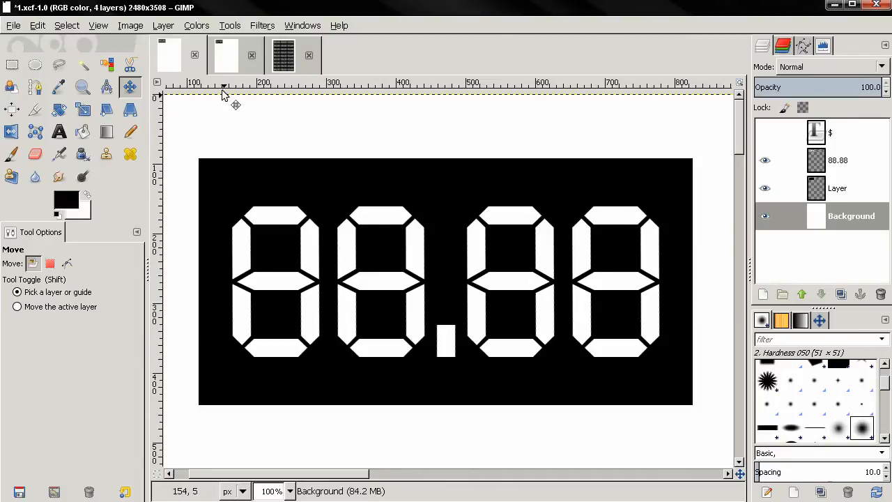
# Look through 1.xcf, 2.xcf and the 3.xcf A4 array preview, scrolling around it.
pyautogui.click(225, 56)
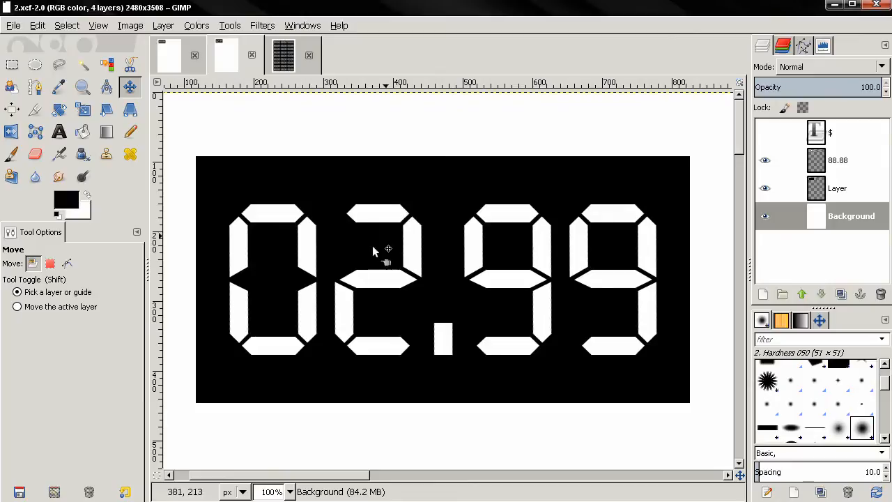
pyautogui.moveTo(377, 321)
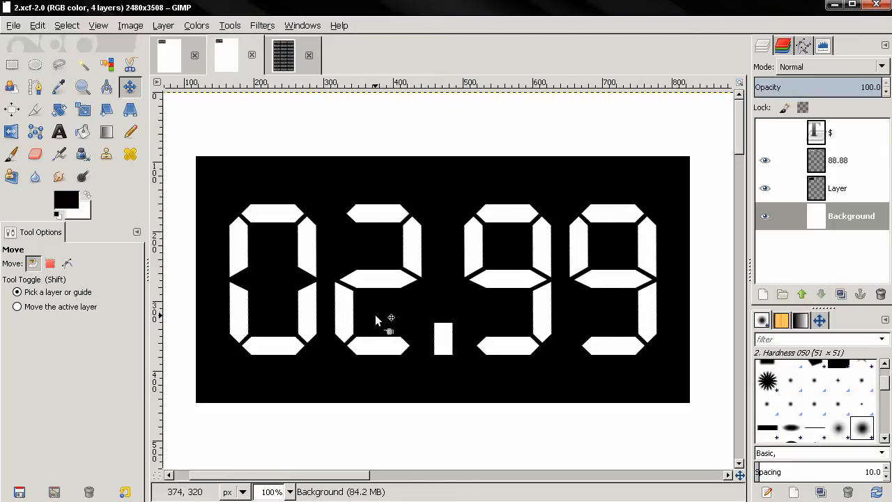
pyautogui.moveTo(681, 382)
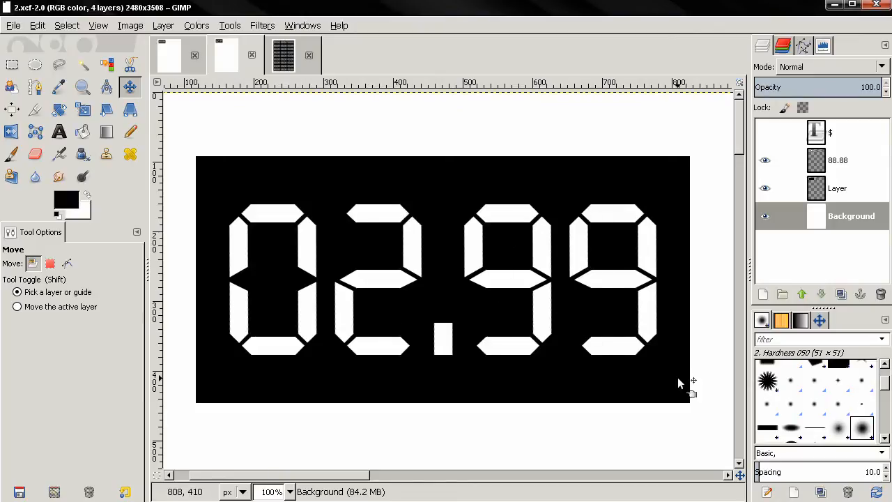
pyautogui.moveTo(715, 328)
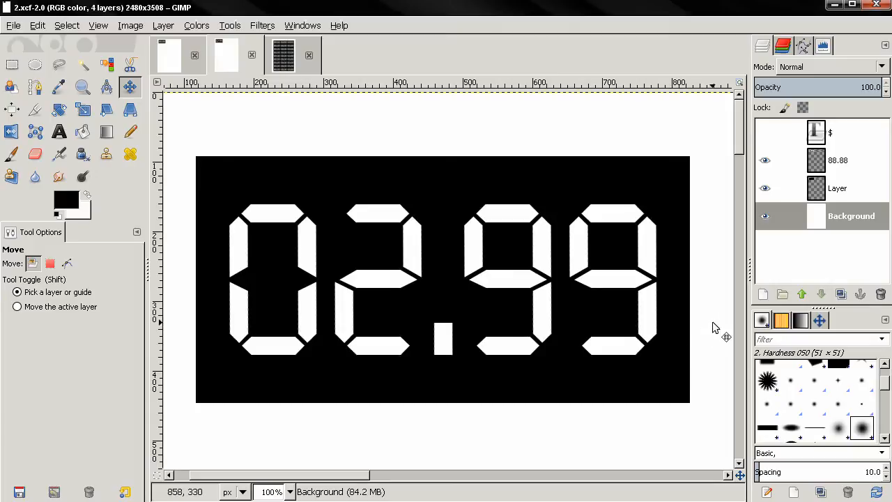
pyautogui.moveTo(700, 340)
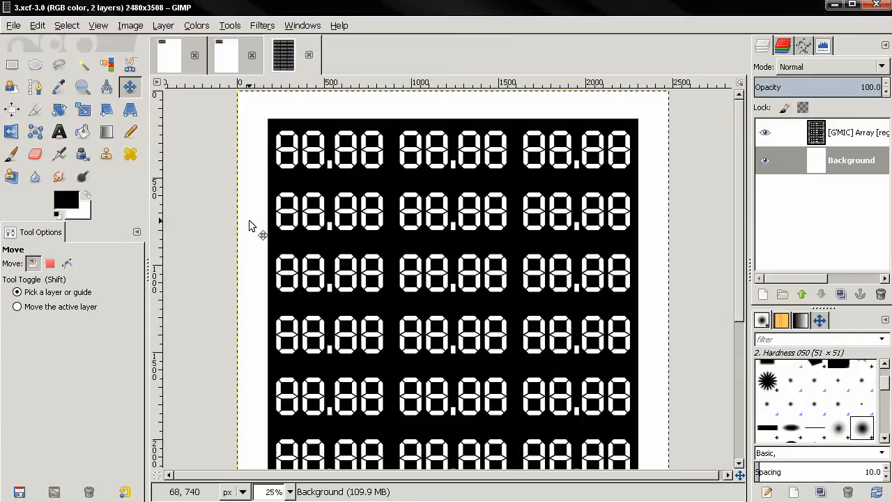
pyautogui.moveTo(429, 163)
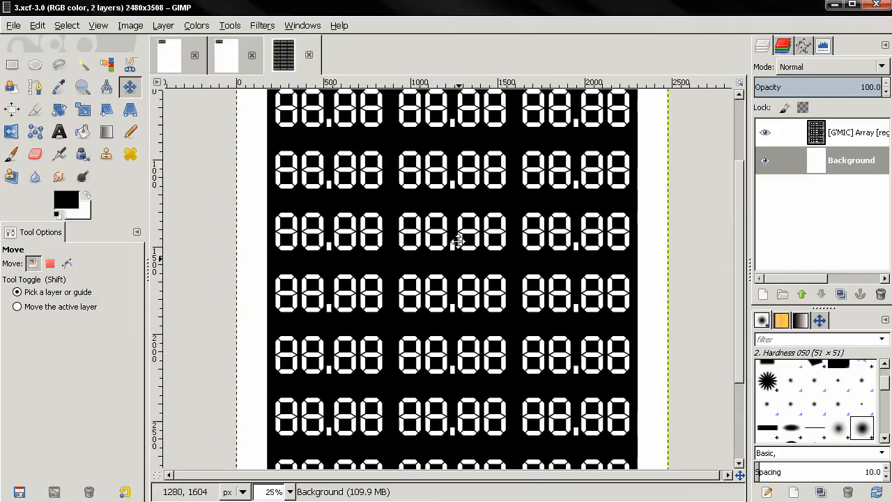
pyautogui.scroll(3)
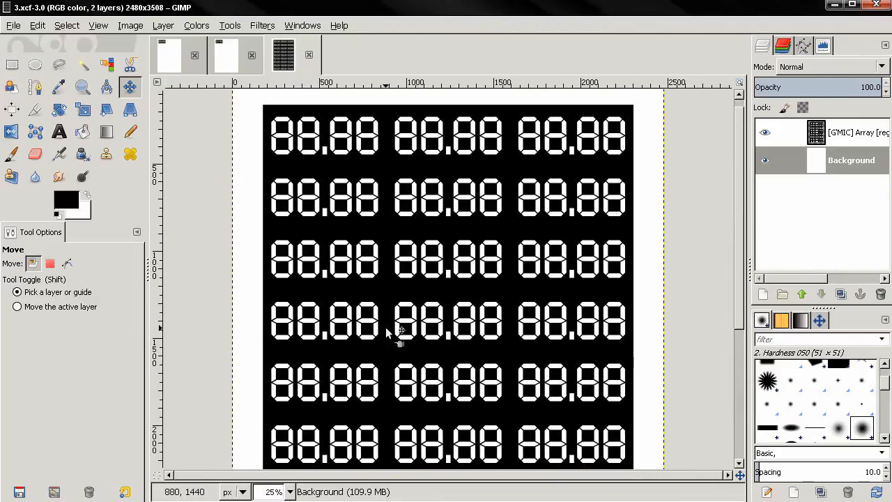
pyautogui.moveTo(485, 209)
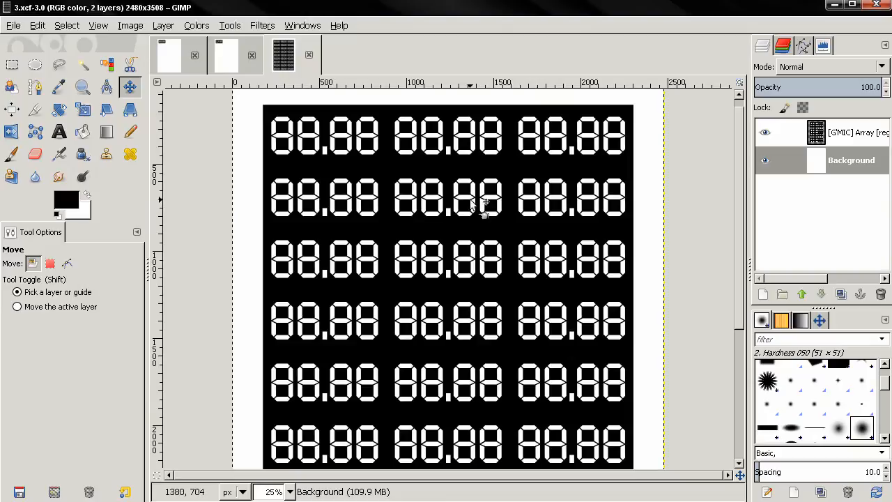
pyautogui.moveTo(404, 180)
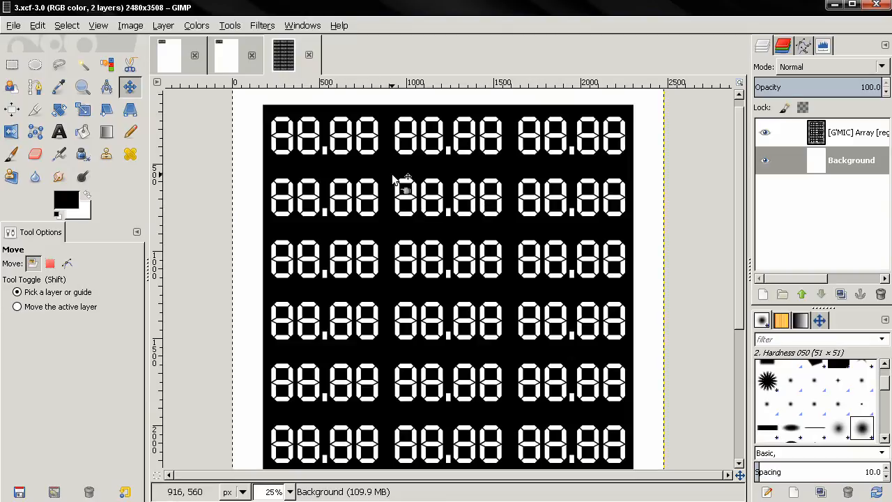
# Create a new image from the A4 300 ppi template, sized 2480 × 3508 px, RGB.
pyautogui.click(12, 25)
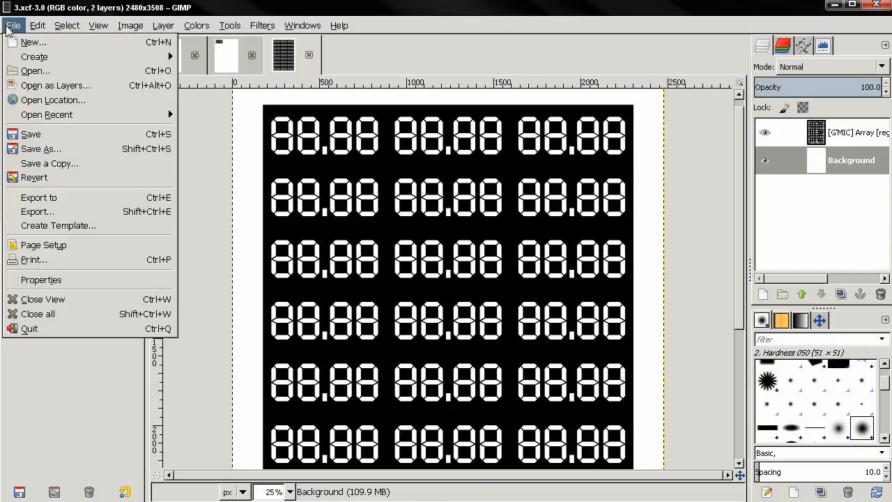
pyautogui.click(32, 42)
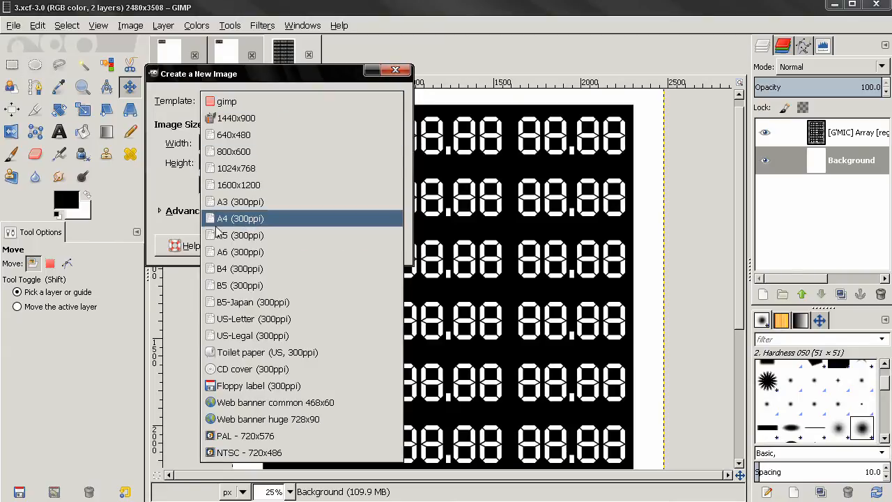
pyautogui.moveTo(255, 228)
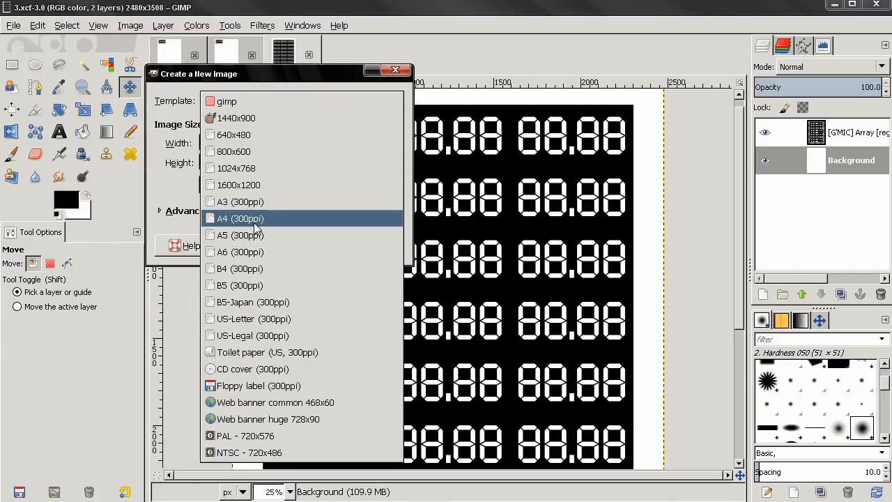
pyautogui.click(239, 218)
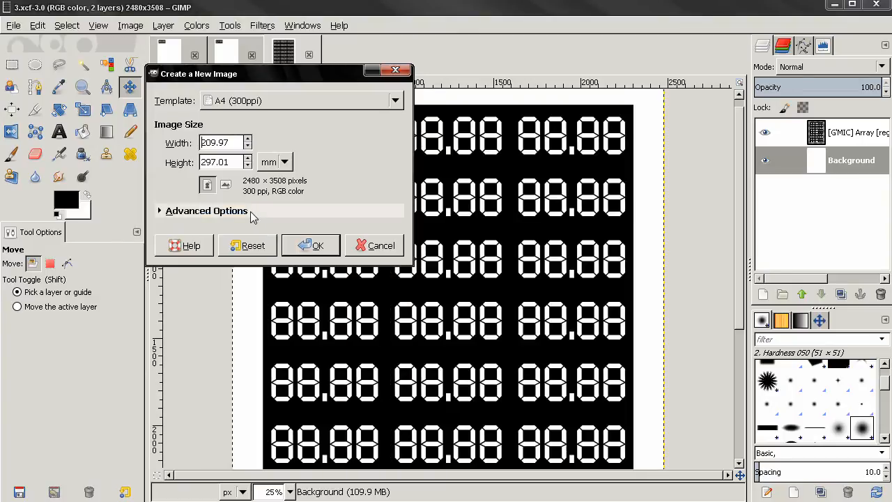
pyautogui.click(285, 161)
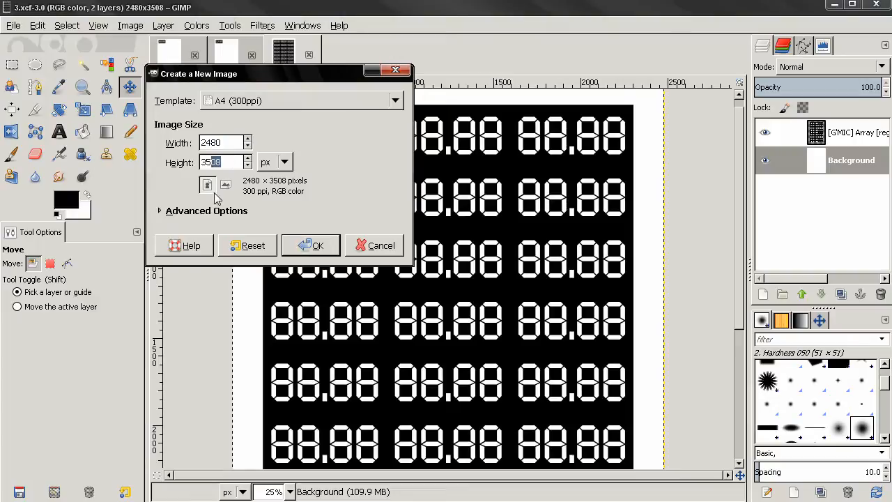
pyautogui.moveTo(206, 211)
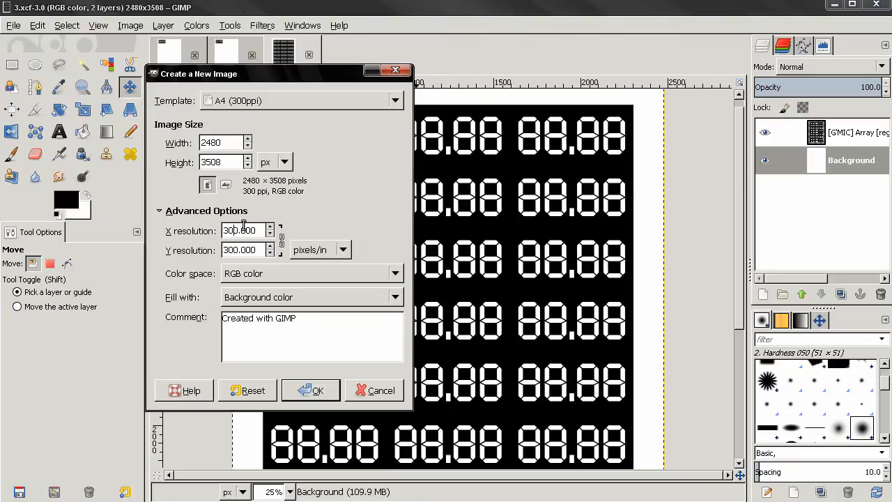
pyautogui.moveTo(505, 349)
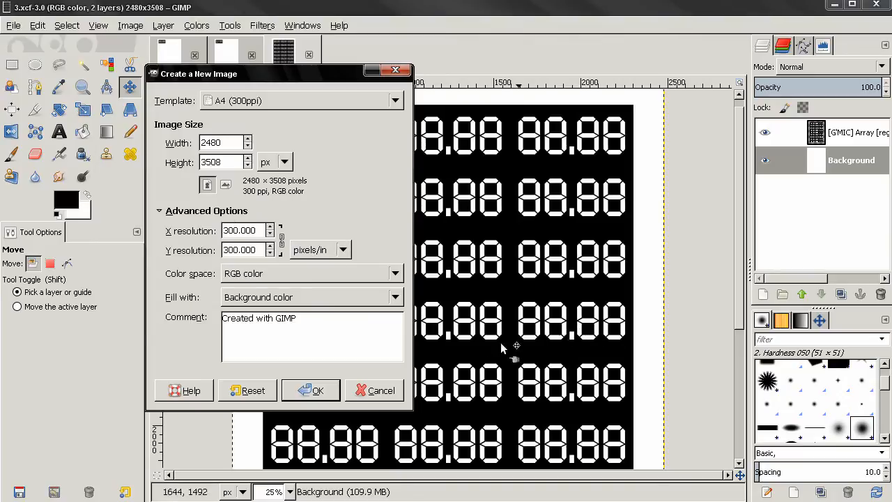
pyautogui.click(311, 390)
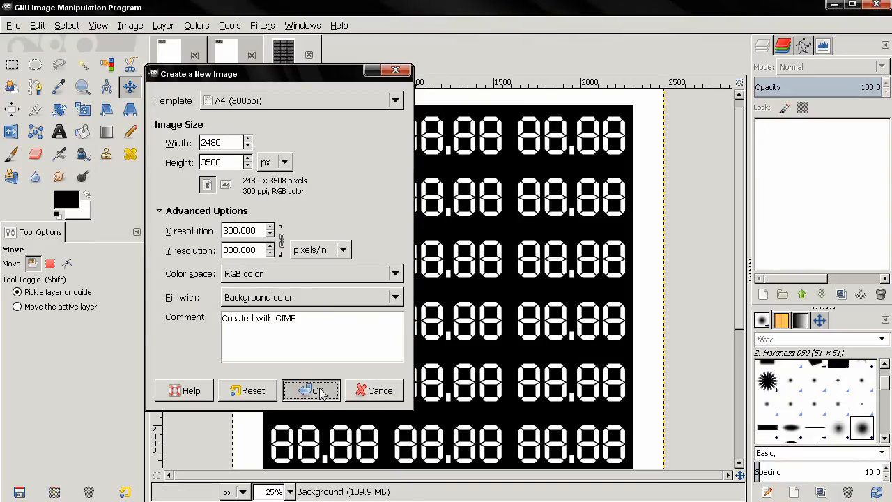
# Add a new layer 6 cm wide and 3 cm tall with Transparency fill.
pyautogui.click(312, 390)
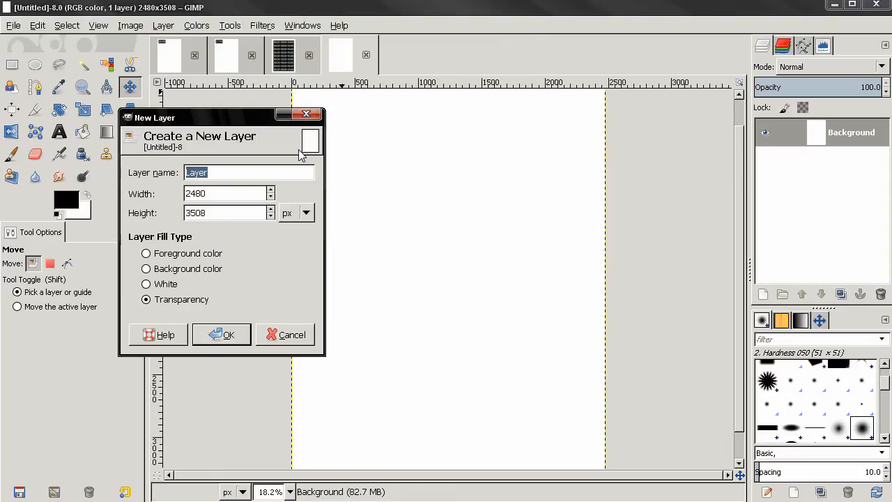
pyautogui.click(306, 213)
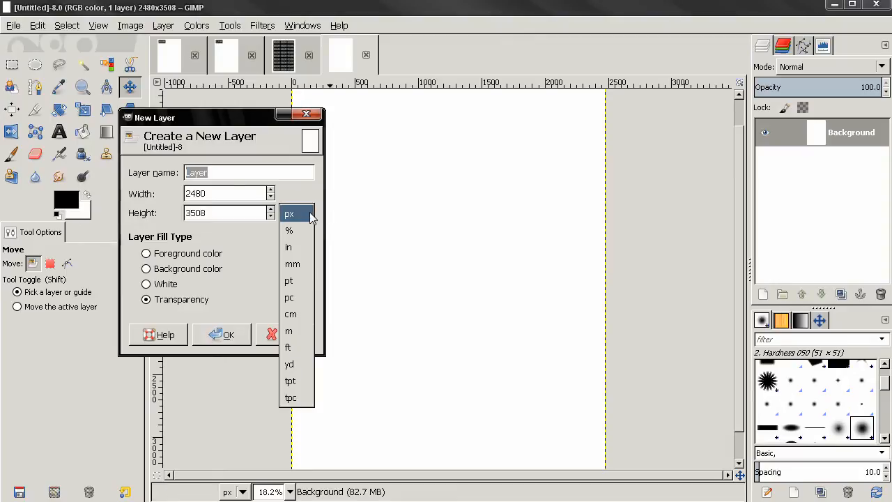
pyautogui.moveTo(291, 314)
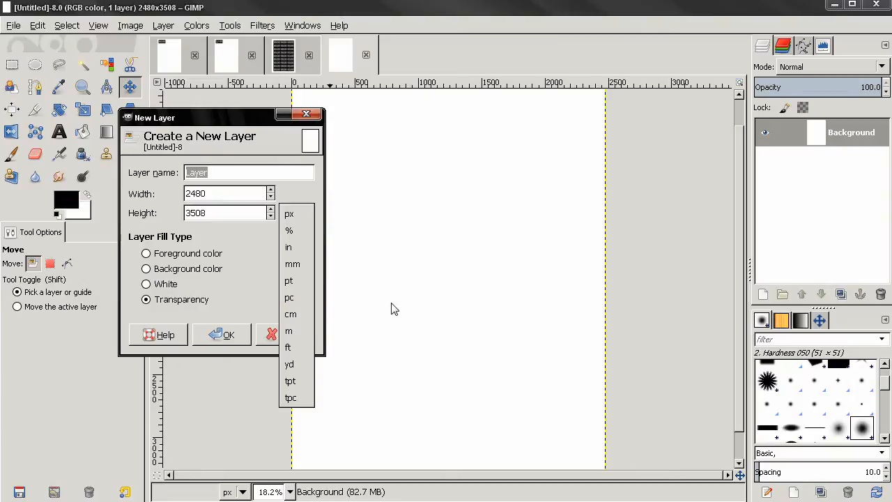
pyautogui.moveTo(289, 247)
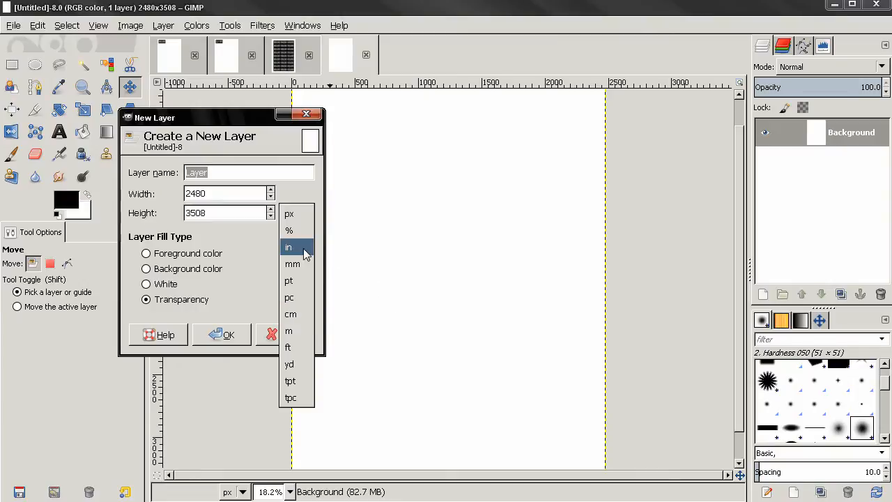
pyautogui.moveTo(368, 324)
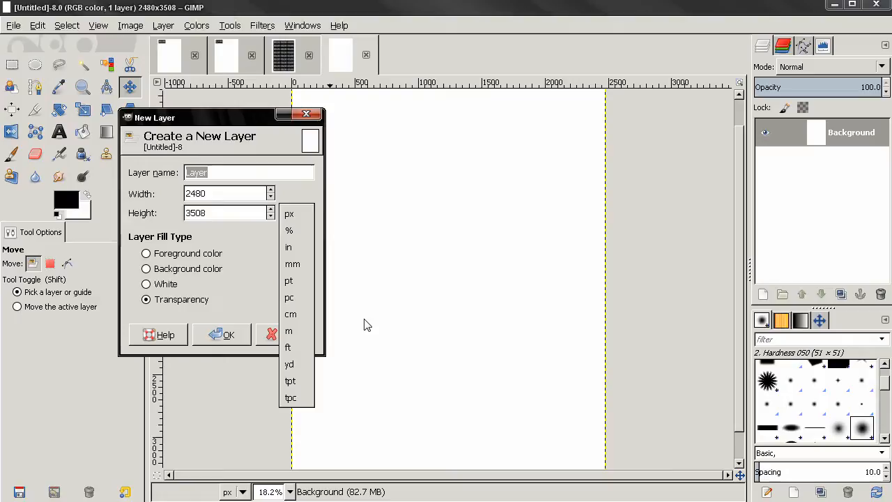
pyautogui.click(290, 314)
pyautogui.write('3')
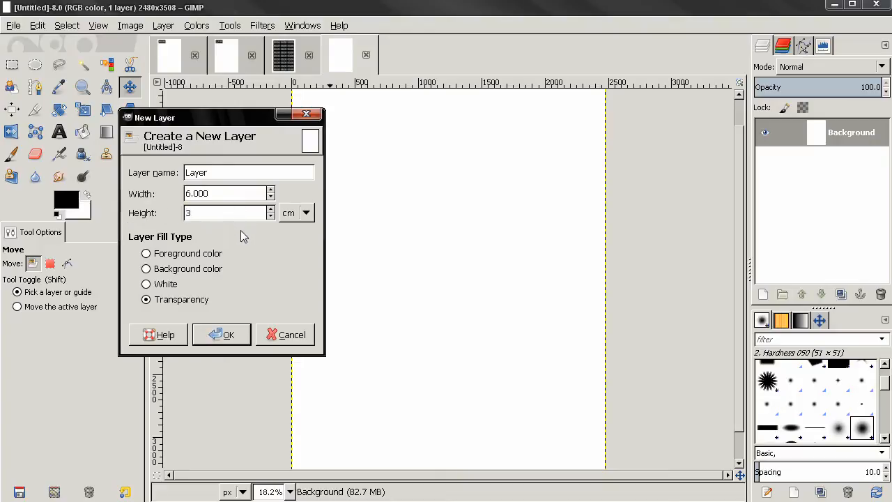
pyautogui.click(220, 334)
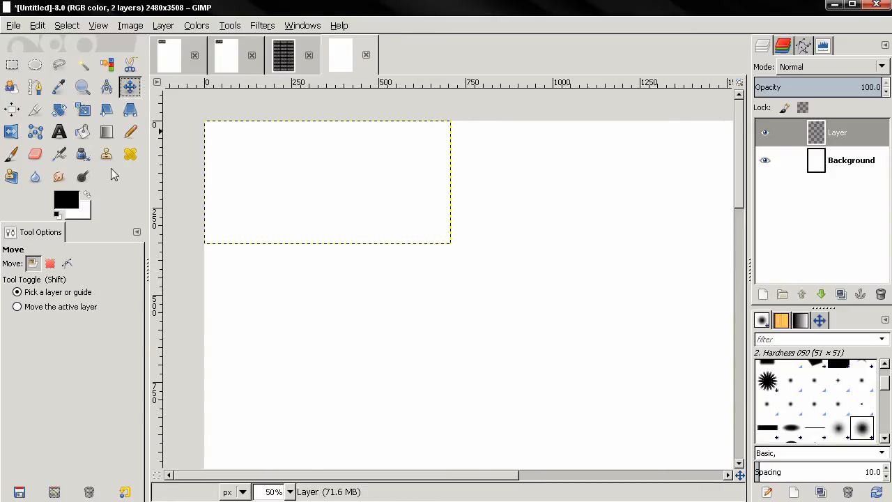
# Move the 6 × 3 cm layer down and right, then fill it with black.
pyautogui.click(16, 307)
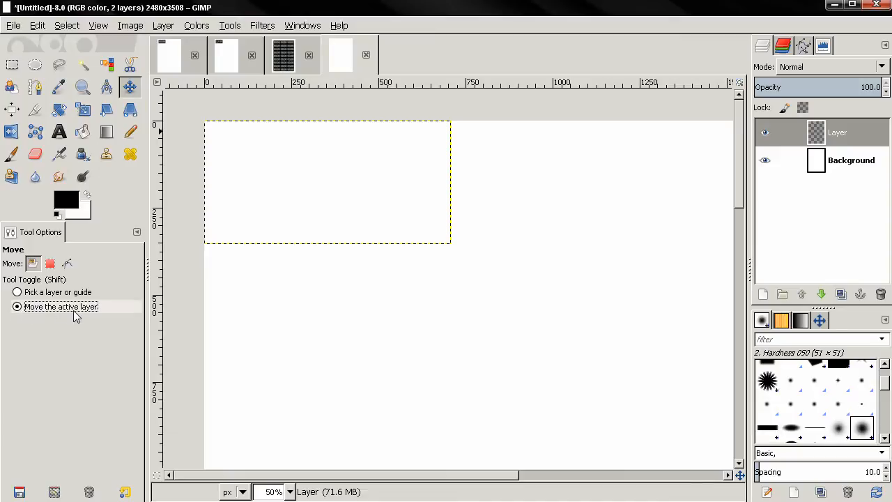
pyautogui.moveTo(328, 182); pyautogui.dragTo(381, 244)
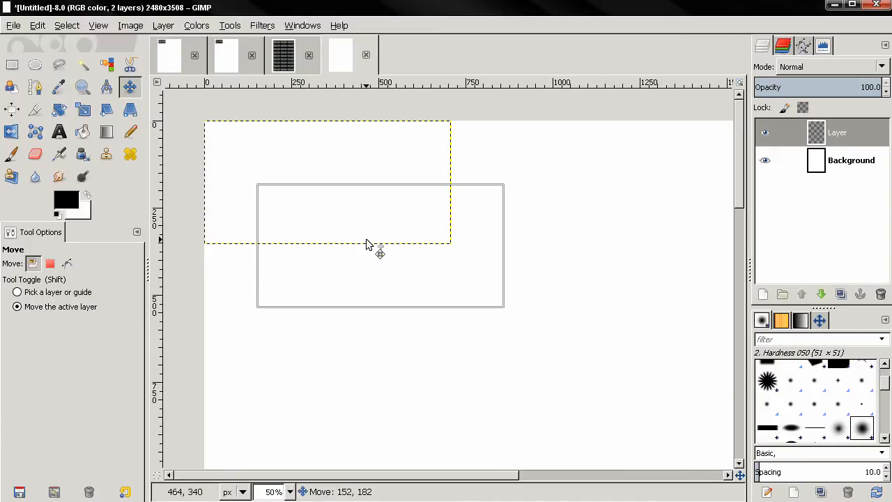
pyautogui.moveTo(369, 244); pyautogui.dragTo(419, 256)
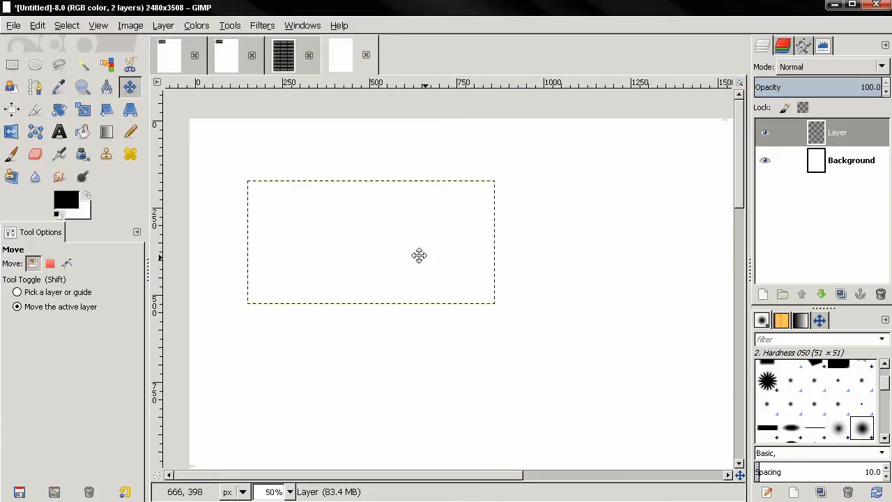
pyautogui.click(38, 25)
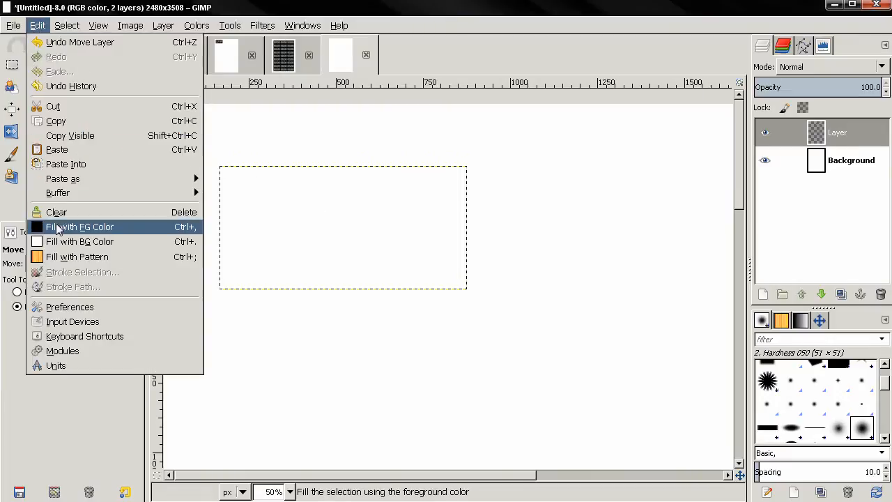
pyautogui.click(79, 227)
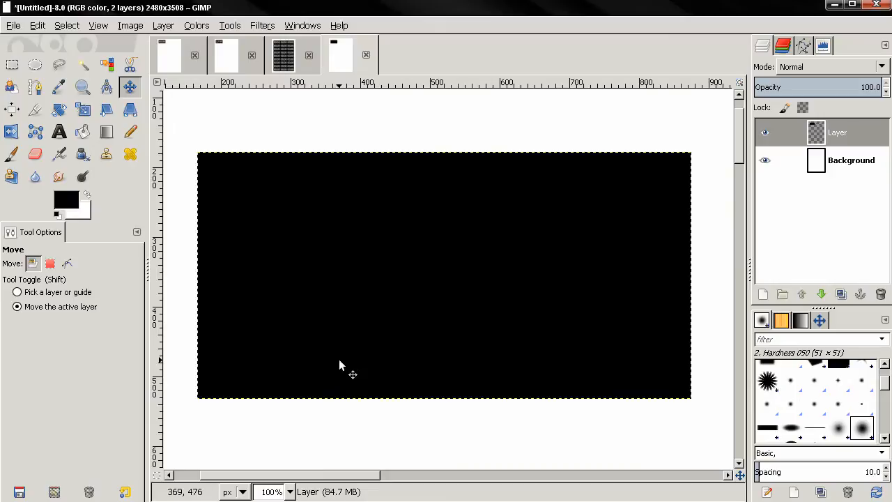
# Add 88.88 text on the rectangle in white, size 300, font QuiverItal Thin.
pyautogui.click(59, 132)
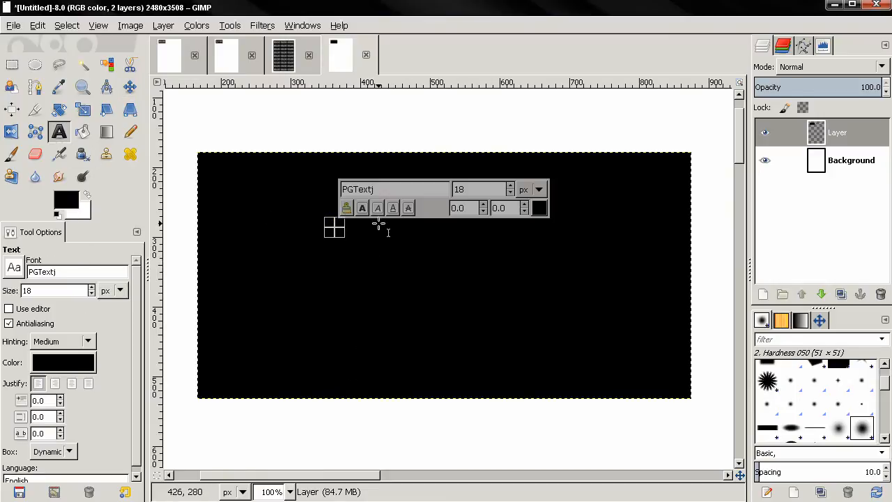
pyautogui.click(342, 233)
pyautogui.write('88.88')
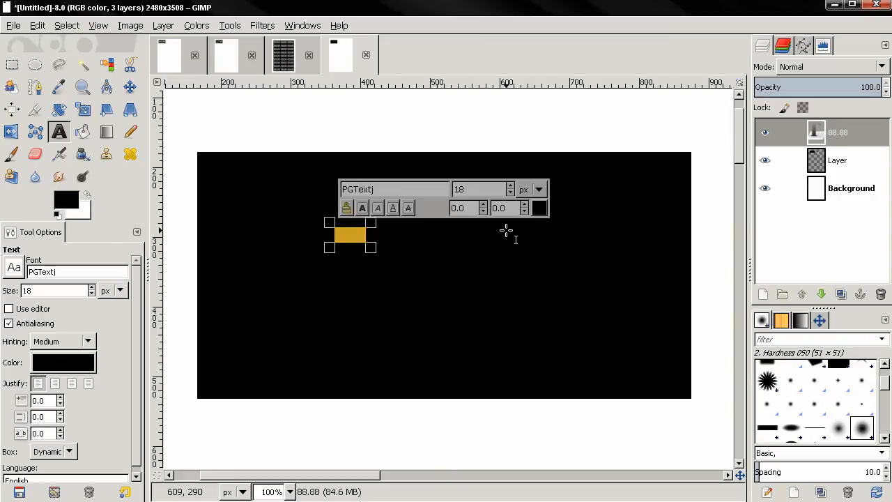
pyautogui.tripleClick(481, 189)
pyautogui.write('300')
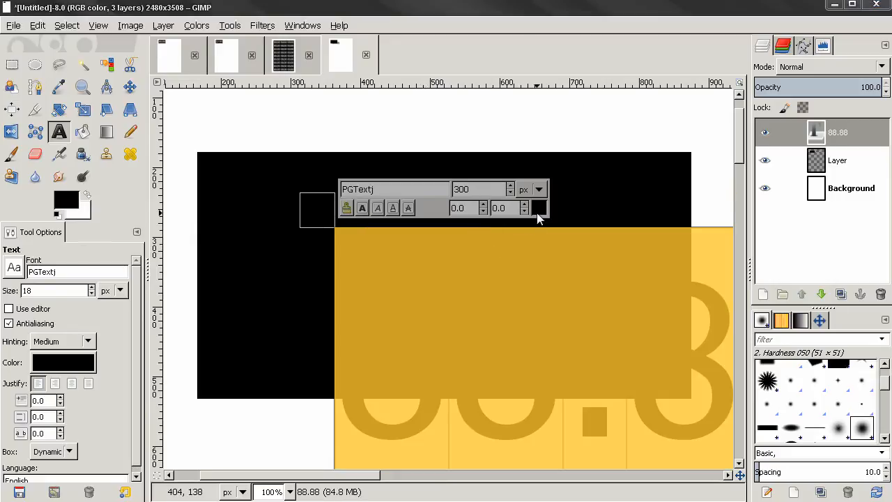
pyautogui.click(540, 208)
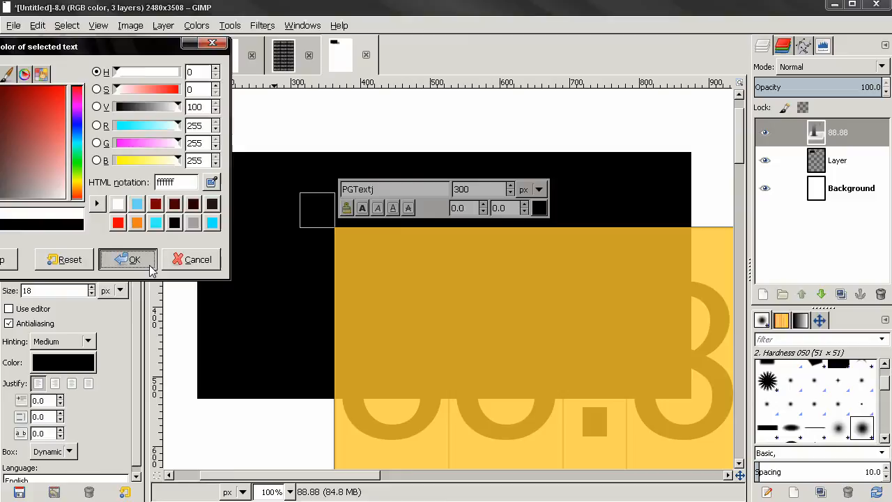
pyautogui.click(127, 260)
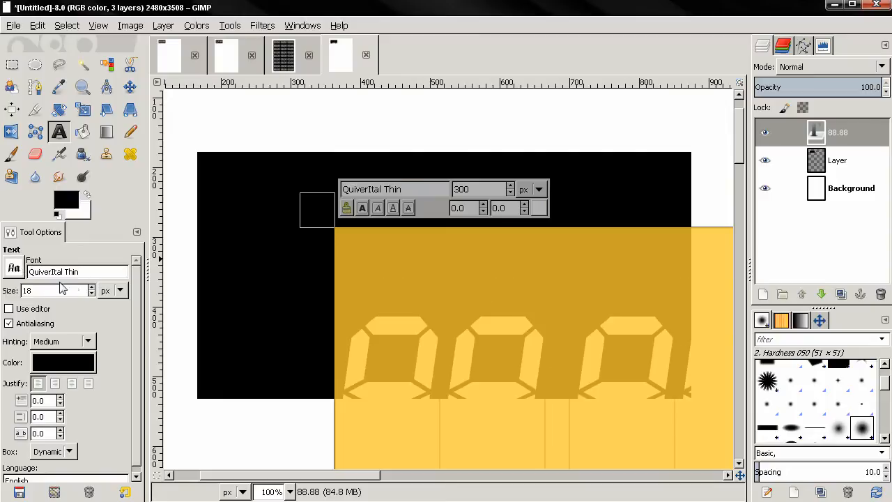
pyautogui.click(77, 272)
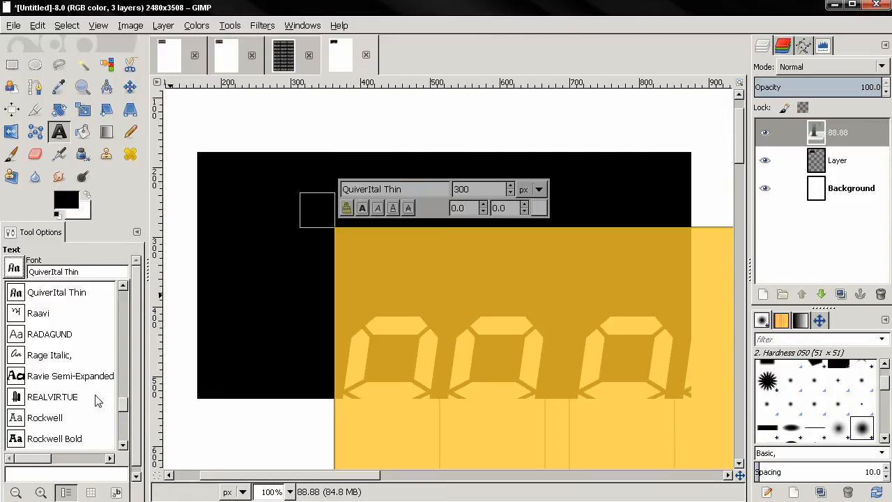
pyautogui.moveTo(59, 296)
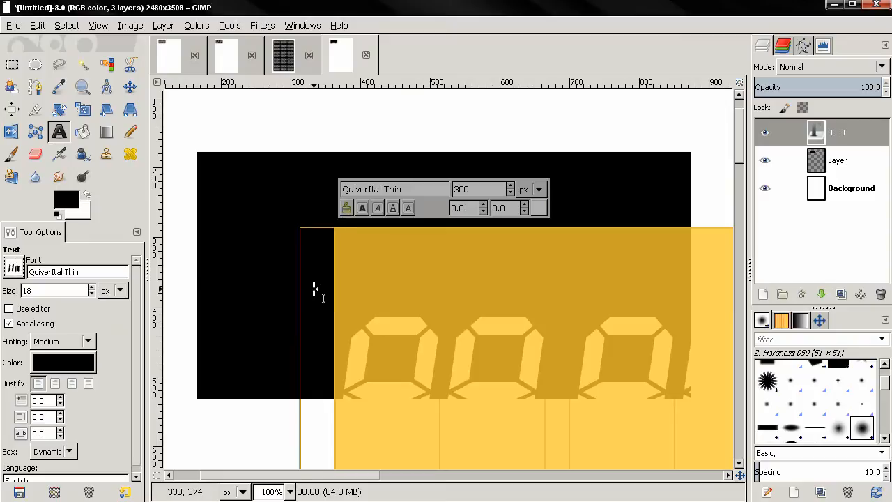
# Move the 88.88 digits into position over the black rectangle.
pyautogui.click(130, 87)
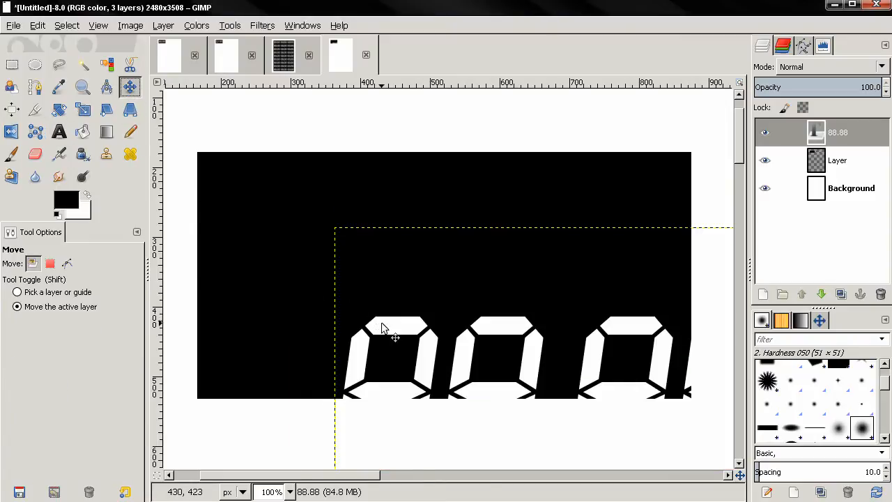
pyautogui.moveTo(383, 327); pyautogui.dragTo(269, 215)
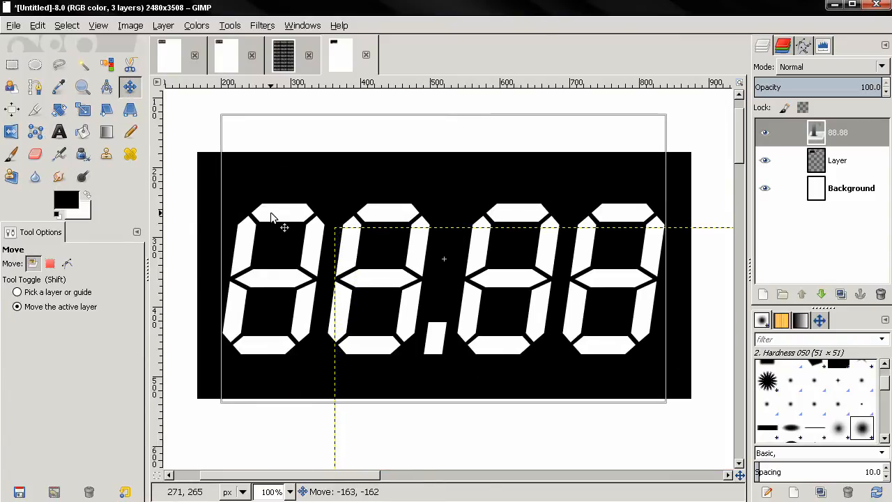
pyautogui.moveTo(272, 216); pyautogui.dragTo(460, 341)
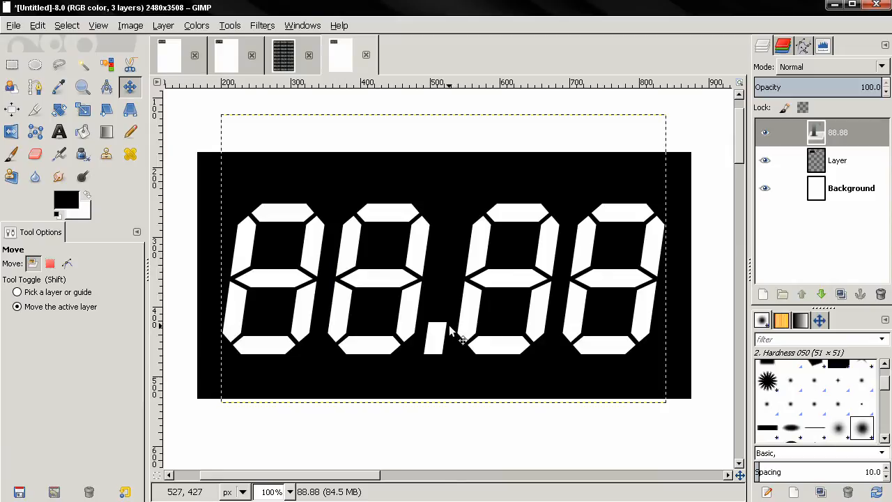
pyautogui.moveTo(162, 160)
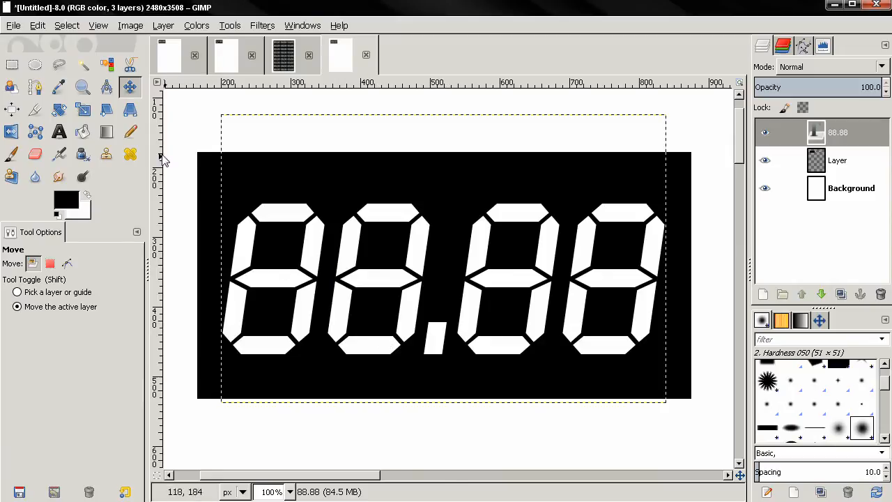
# Shear the italic 88.88 text layer so the digits become vertical.
pyautogui.click(107, 110)
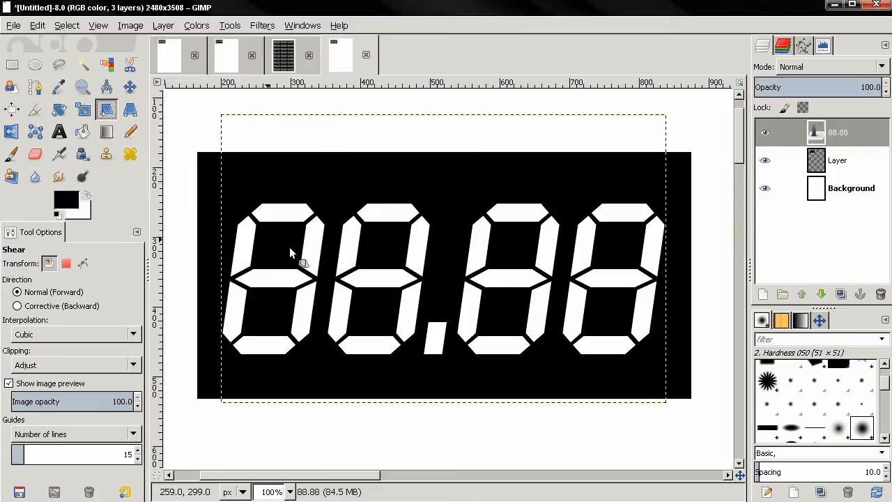
pyautogui.click(293, 252)
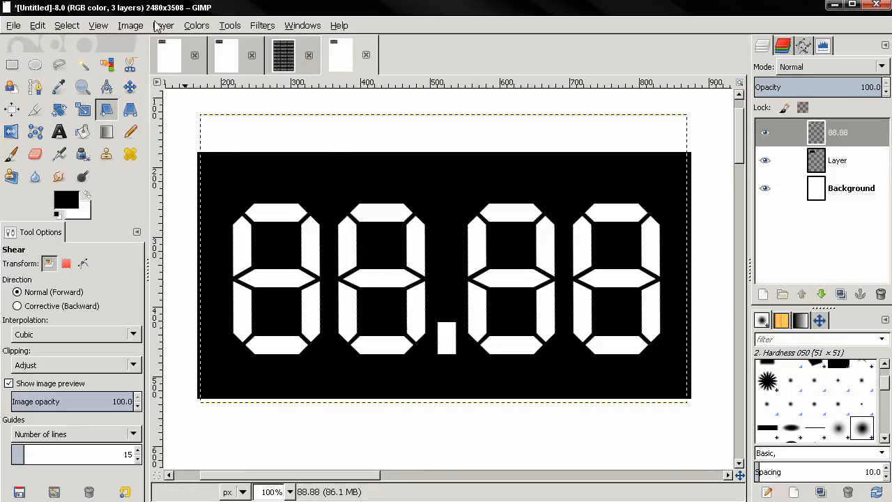
# Autocrop the 88.88 text layer, then select the Background and black rectangle layers.
pyautogui.click(163, 25)
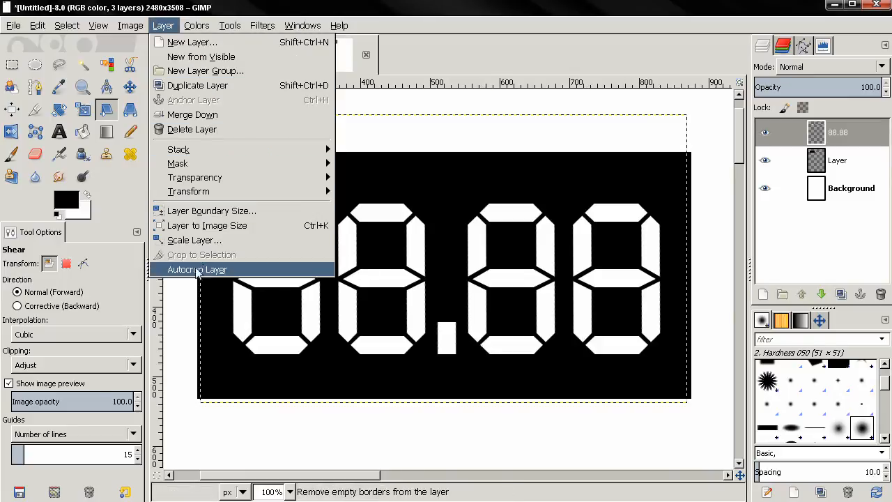
pyautogui.click(198, 270)
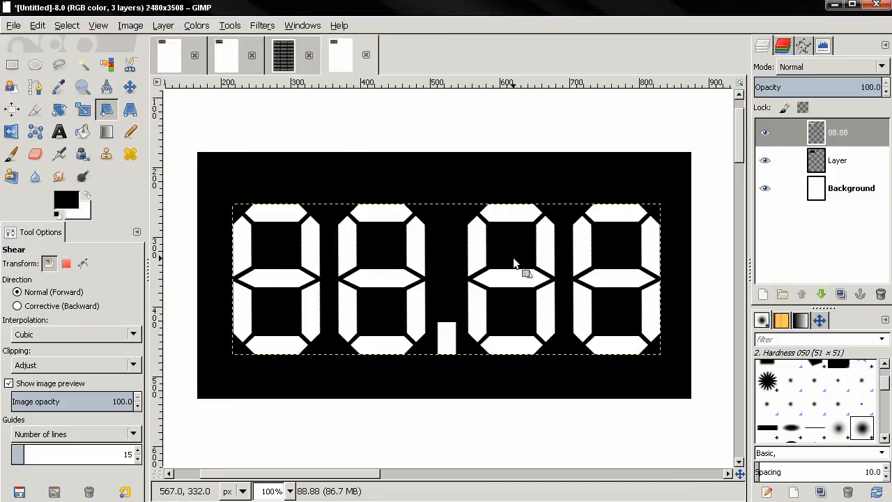
pyautogui.click(852, 188)
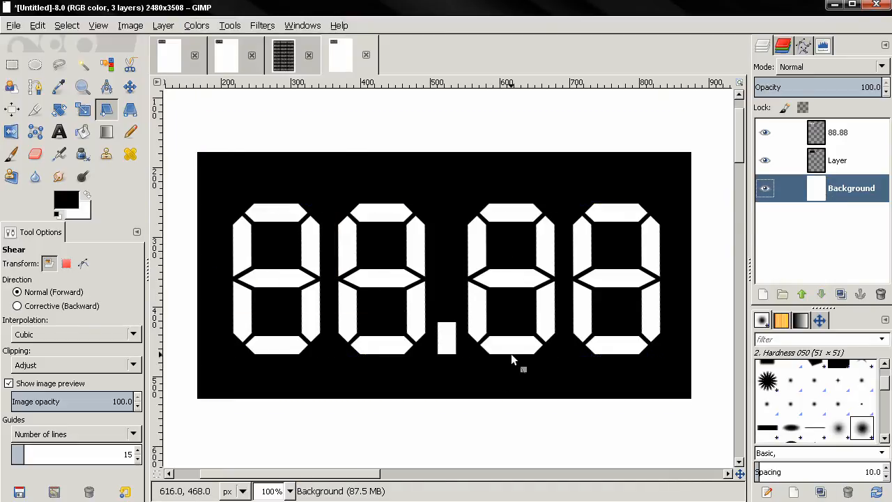
pyautogui.click(765, 132)
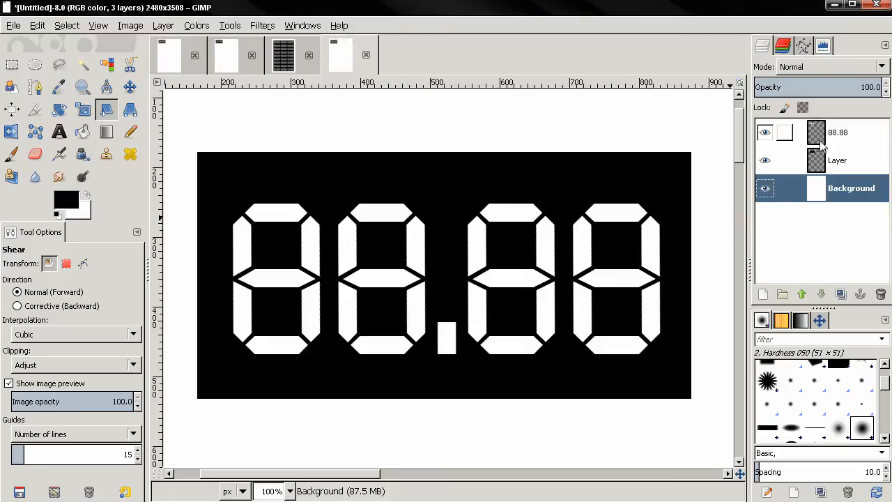
pyautogui.click(837, 161)
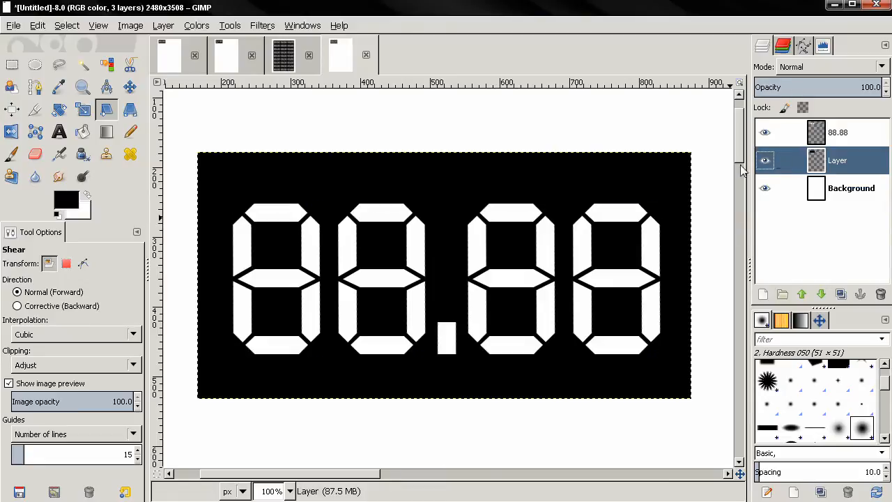
pyautogui.click(11, 110)
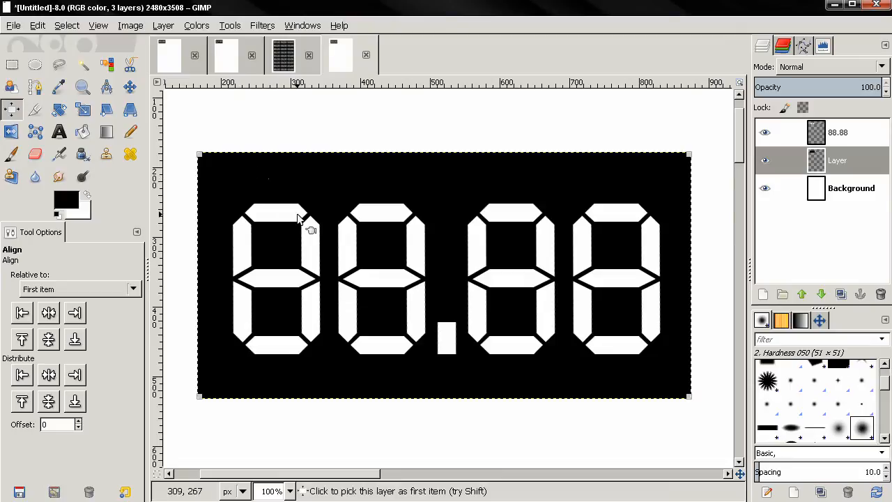
pyautogui.moveTo(322, 263)
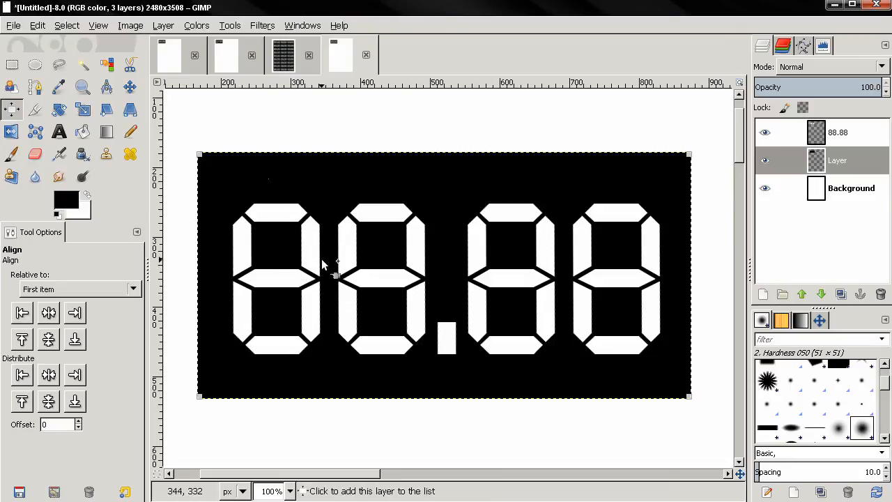
pyautogui.click(320, 263)
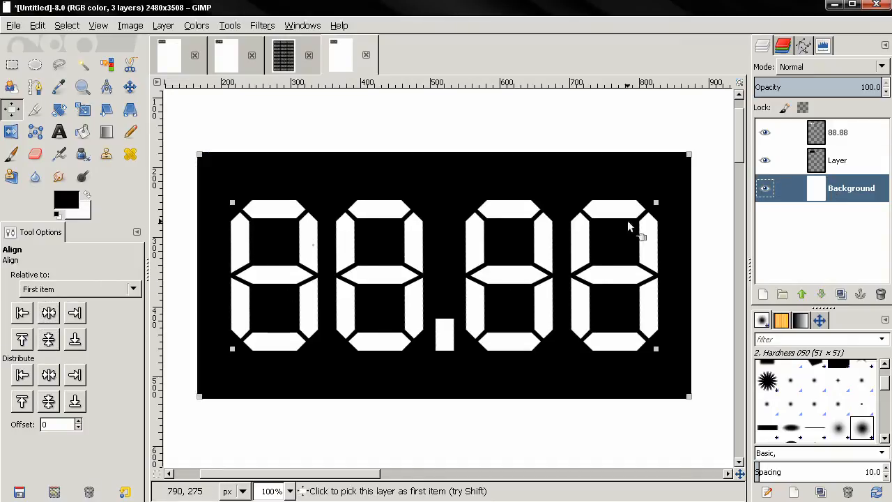
pyautogui.click(130, 86)
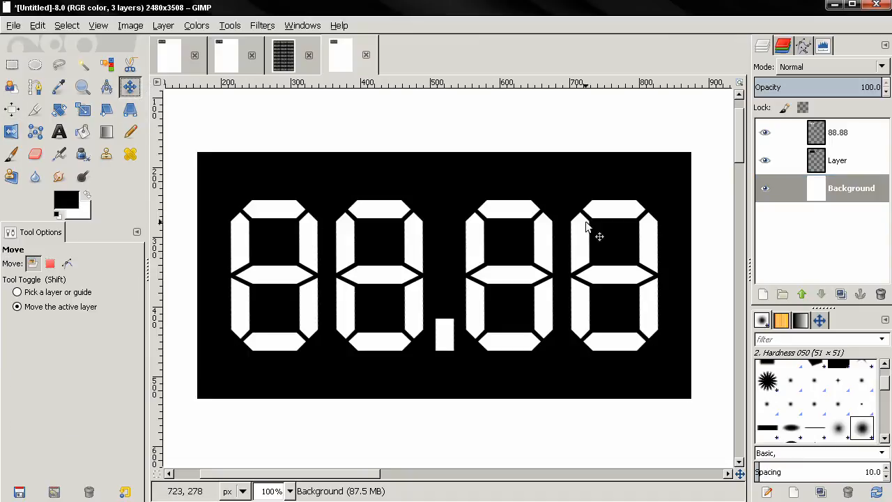
pyautogui.moveTo(505, 205)
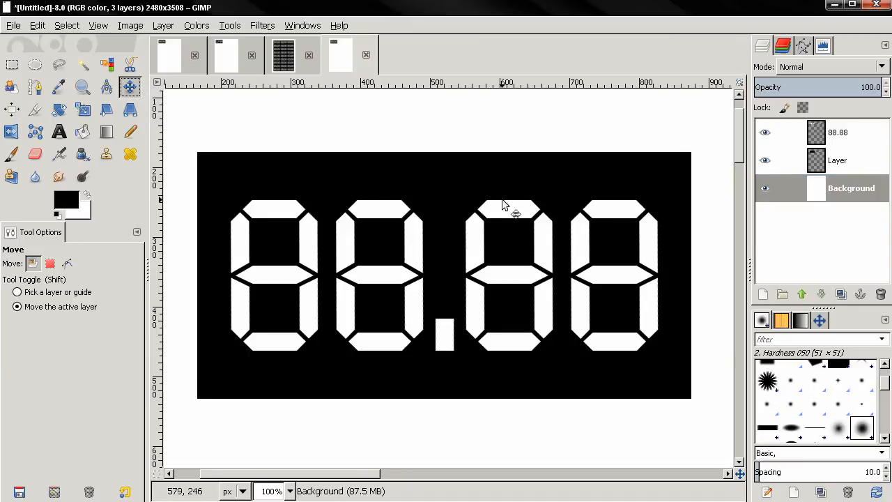
pyautogui.moveTo(673, 333)
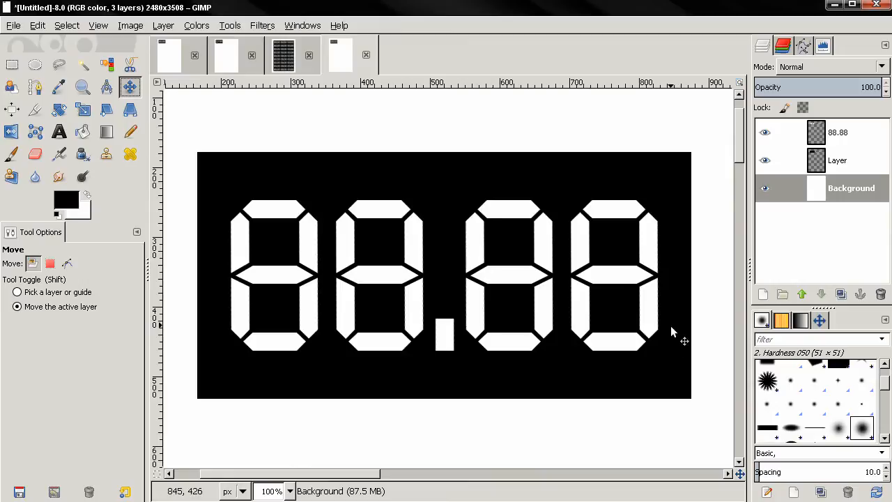
pyautogui.moveTo(598, 267)
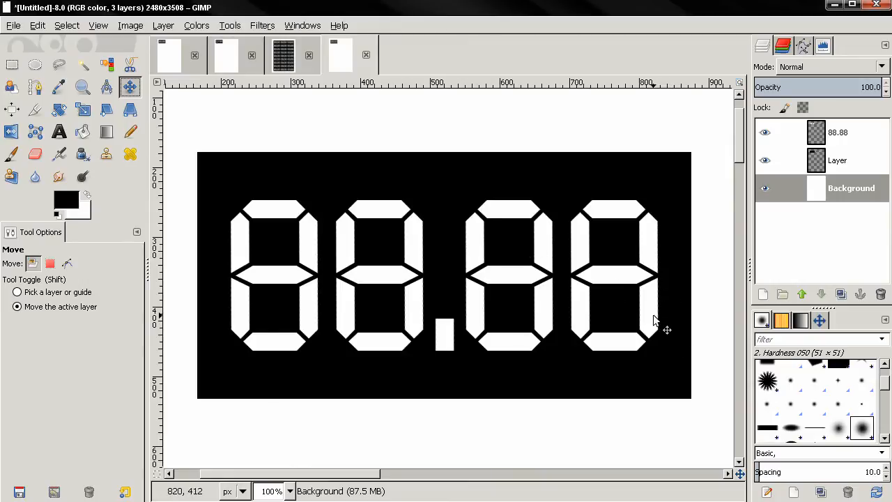
pyautogui.moveTo(523, 296)
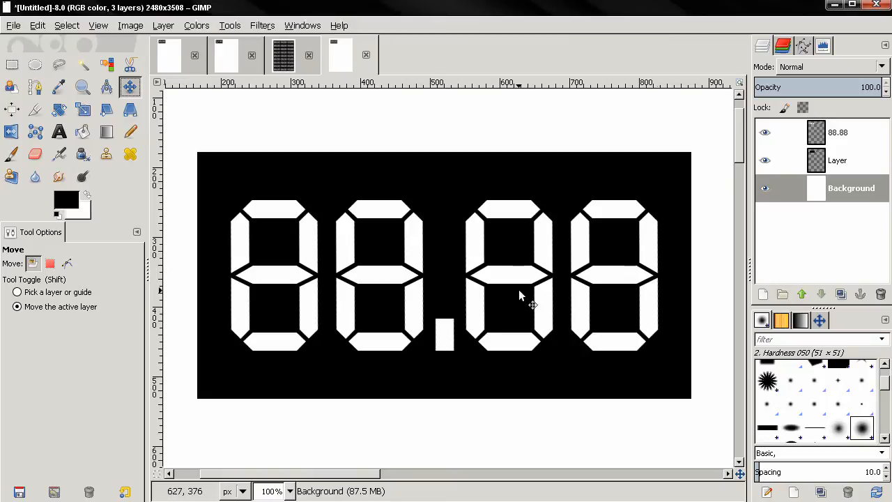
pyautogui.moveTo(688, 307)
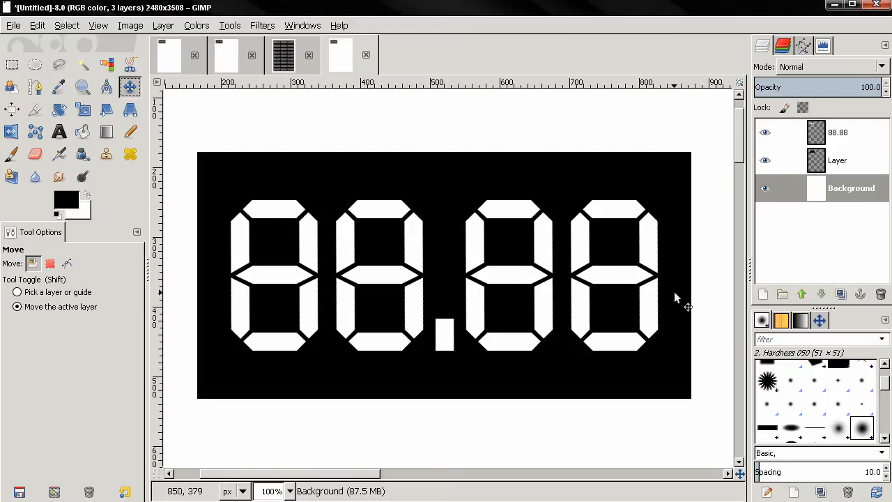
pyautogui.moveTo(752, 296)
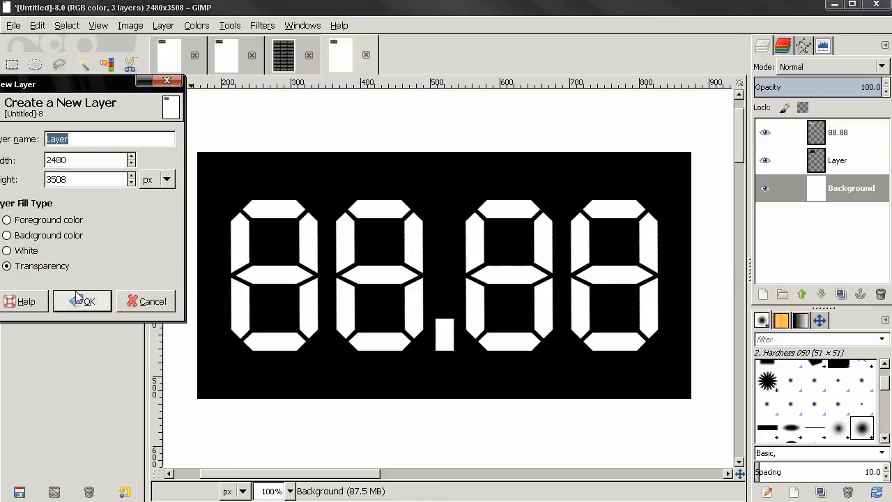
# Add transparent Layer #1 and raise it to the top of the stack.
pyautogui.click(82, 301)
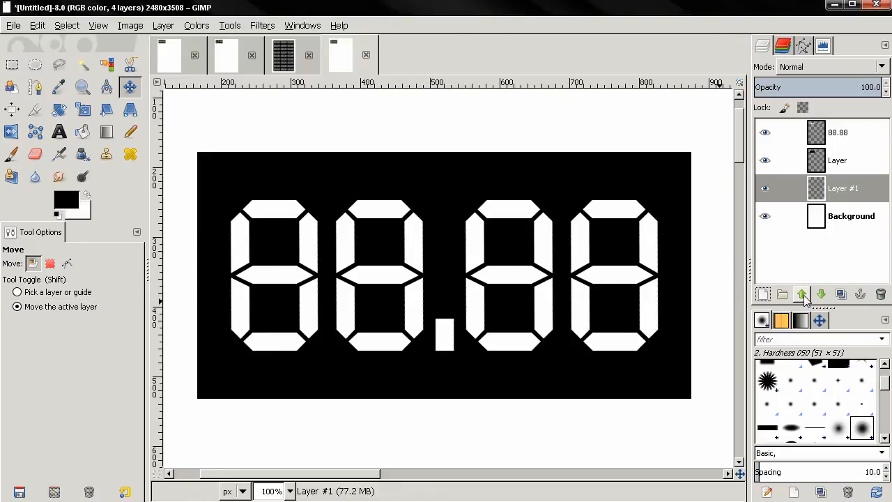
pyautogui.click(801, 294)
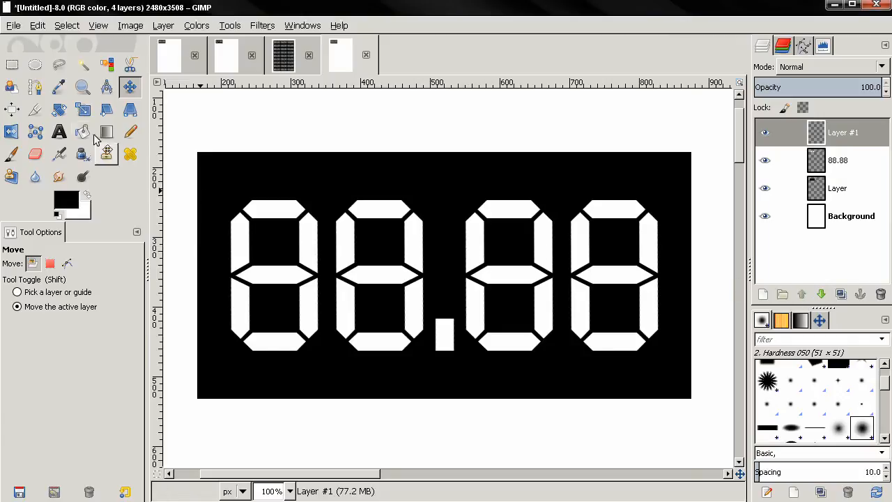
# Add a '$' text above the first digit in white, 100 px, Arial.
pyautogui.click(59, 132)
pyautogui.write('$')
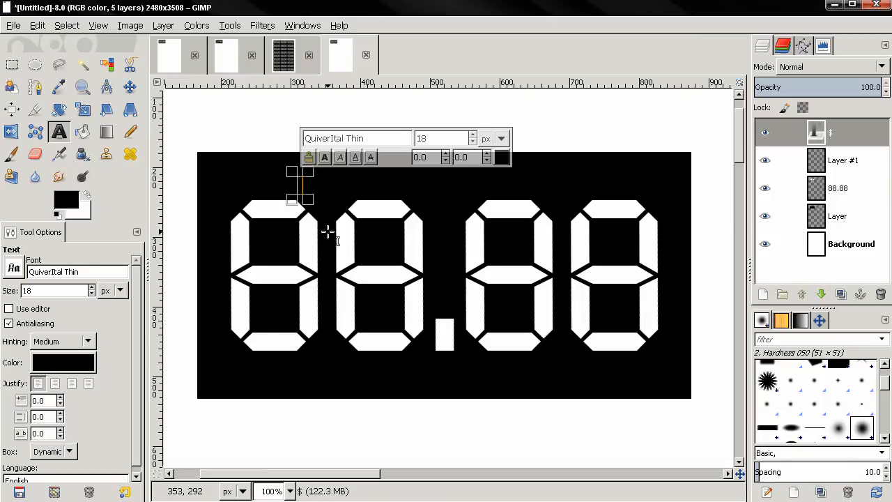
pyautogui.moveTo(327, 228)
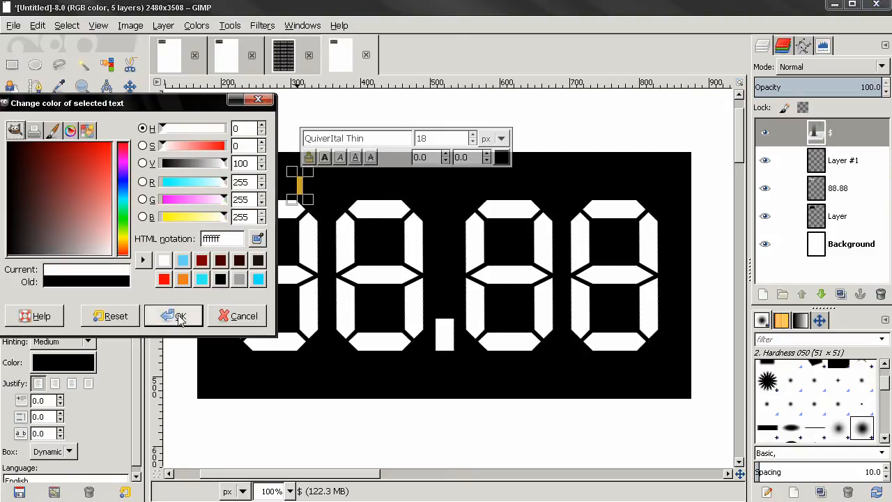
pyautogui.click(173, 316)
pyautogui.write('100')
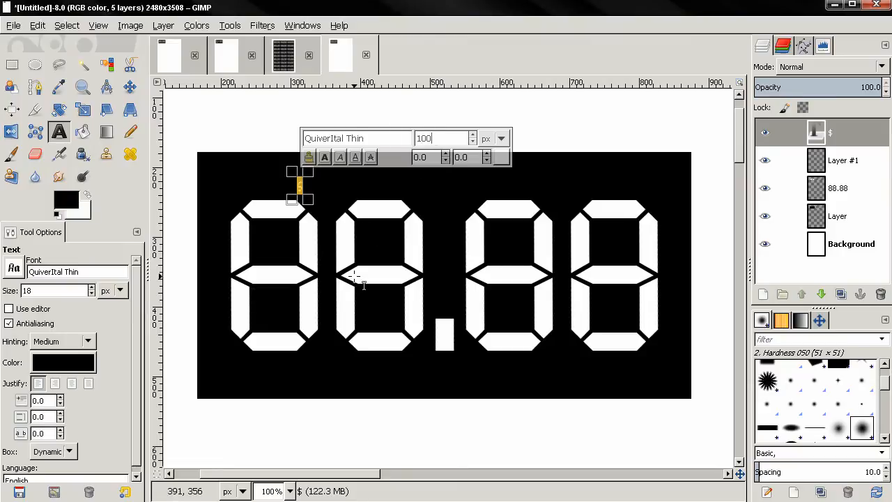
pyautogui.moveTo(299, 185); pyautogui.dragTo(331, 286)
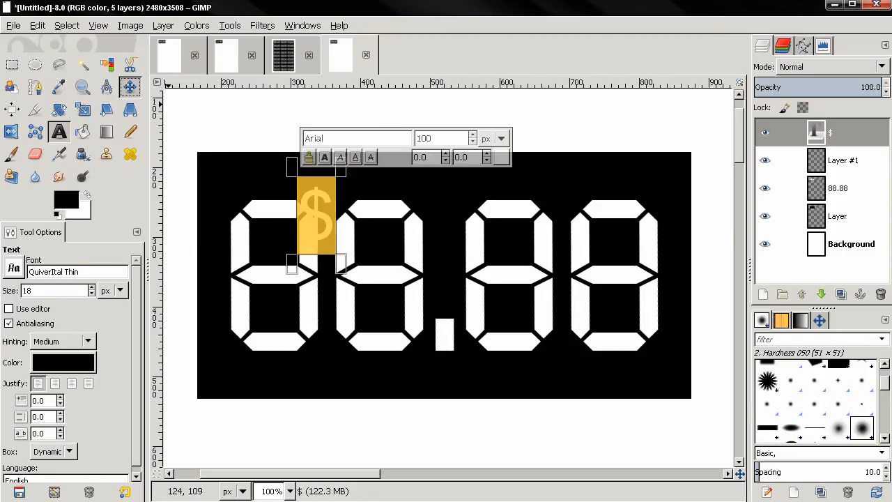
pyautogui.moveTo(316, 216); pyautogui.dragTo(221, 192)
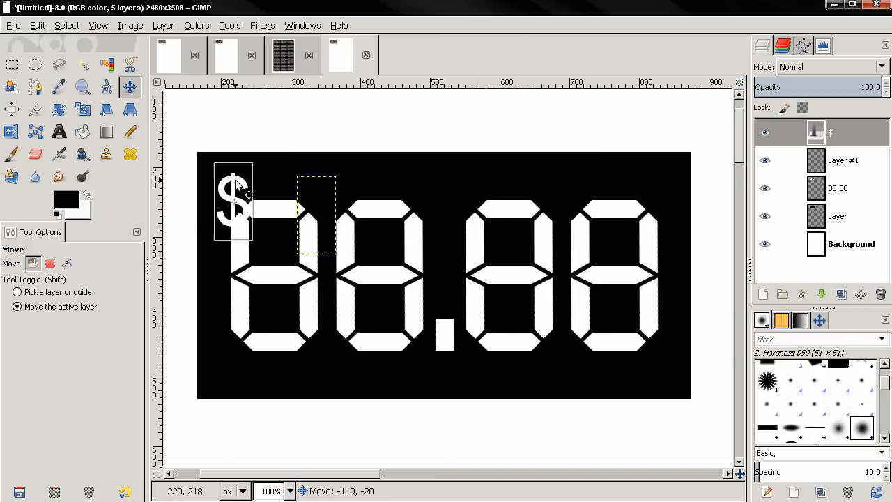
# Shift the 88.88 layer right and drag the $ layer to the label's left middle.
pyautogui.click(836, 187)
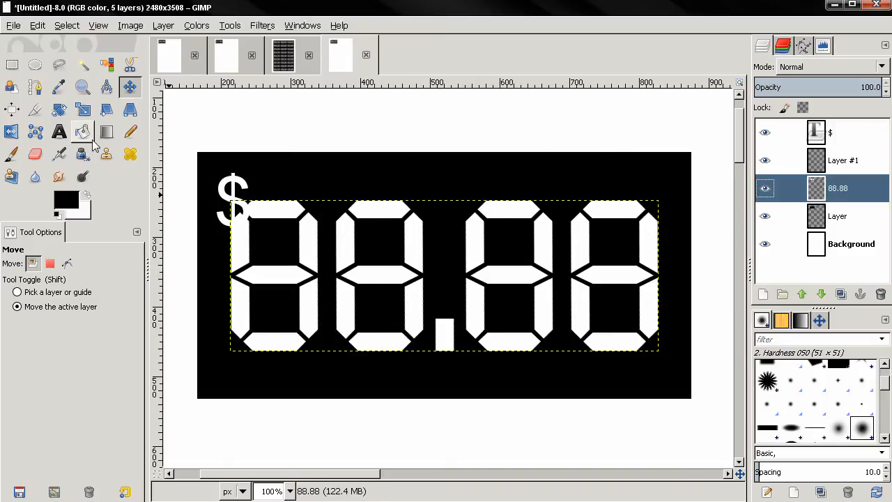
pyautogui.moveTo(293, 275); pyautogui.dragTo(309, 275)
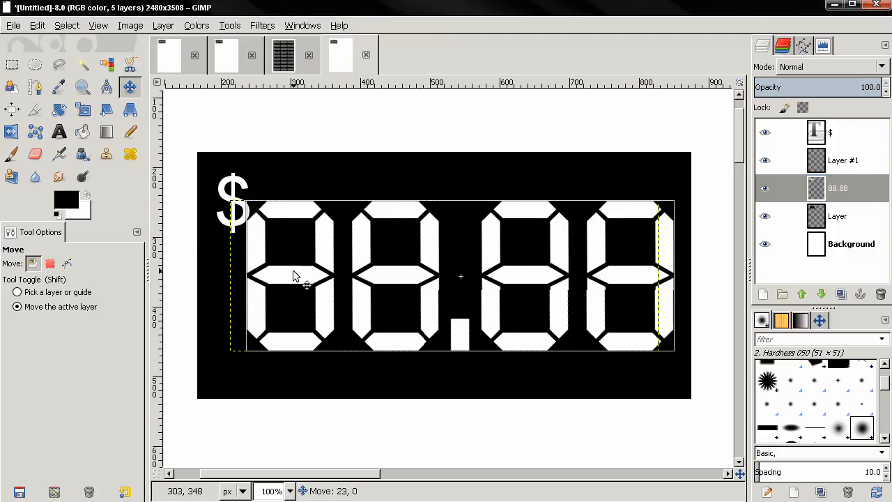
pyautogui.moveTo(296, 275); pyautogui.dragTo(401, 223)
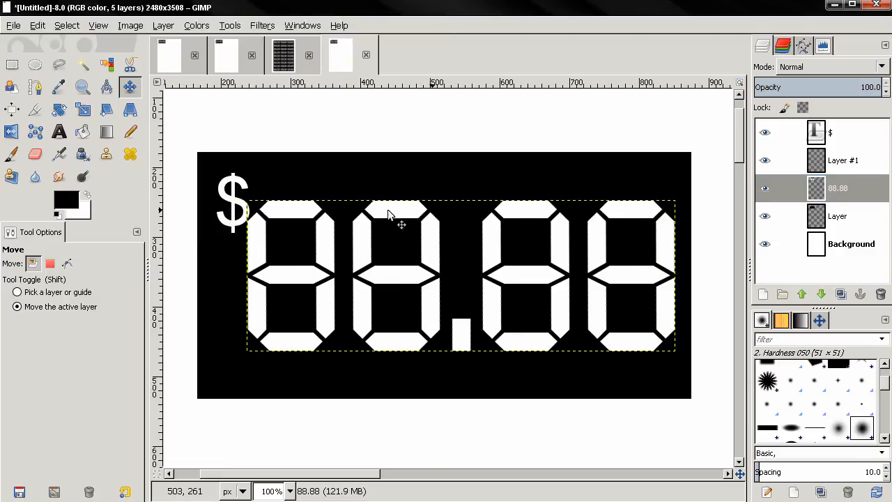
pyautogui.click(823, 131)
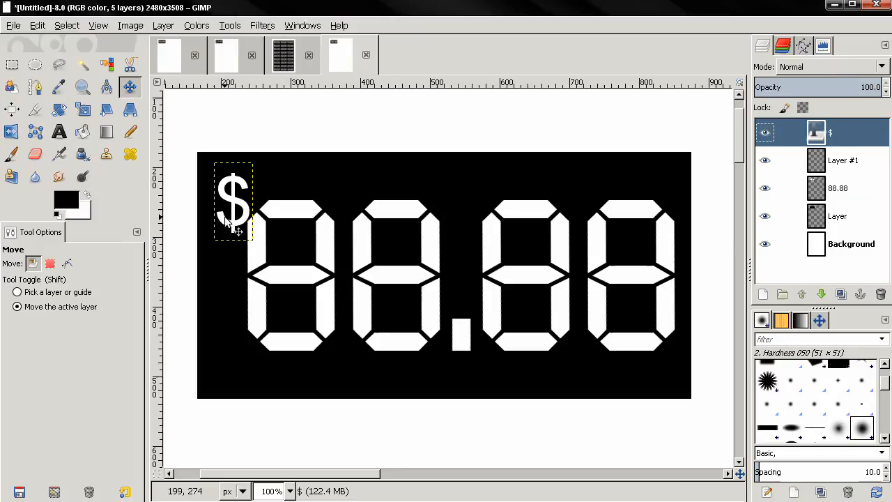
pyautogui.moveTo(233, 202); pyautogui.dragTo(223, 275)
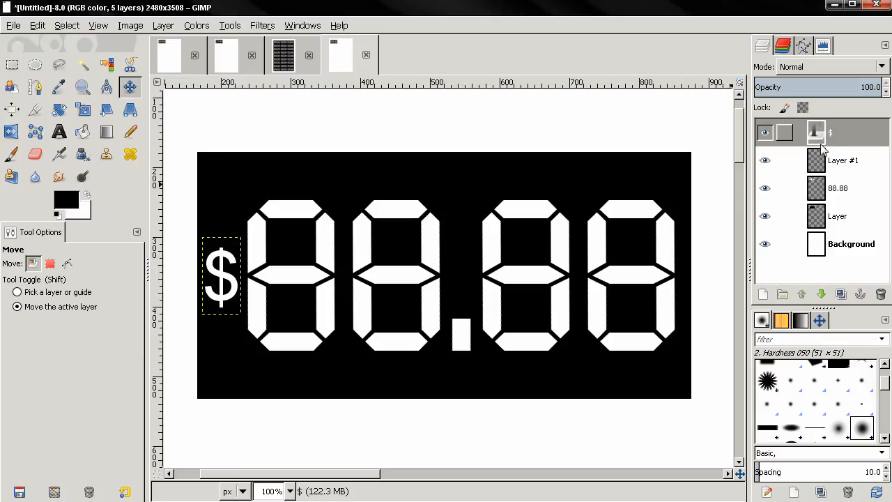
# Merge the dollar-sign layer down into Layer #1, then select the Background layer.
pyautogui.rightClick(815, 133)
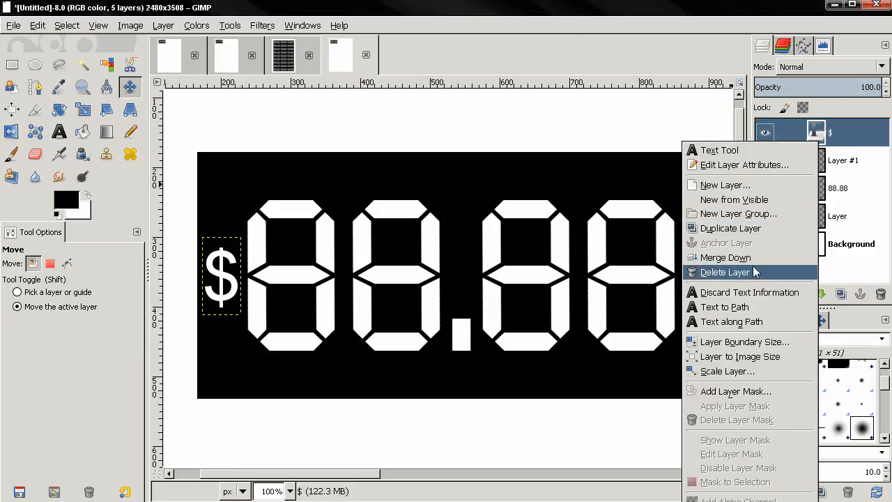
pyautogui.click(725, 271)
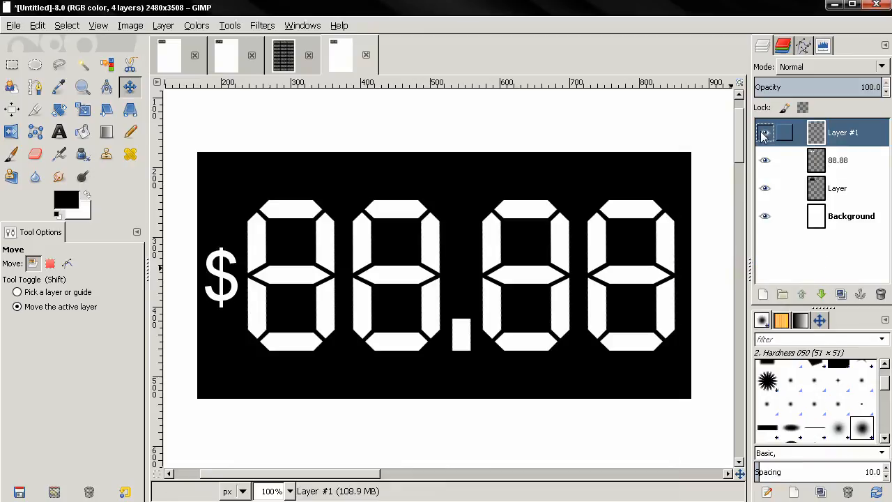
pyautogui.click(765, 132)
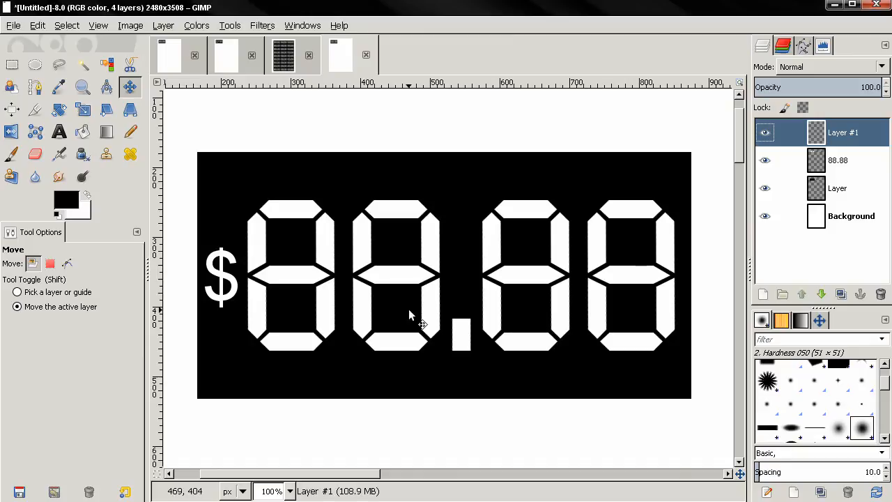
pyautogui.click(765, 215)
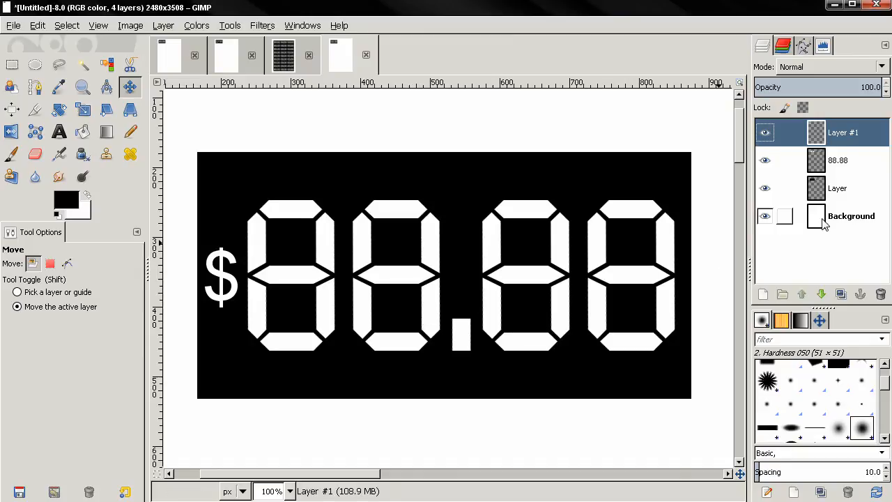
pyautogui.click(851, 216)
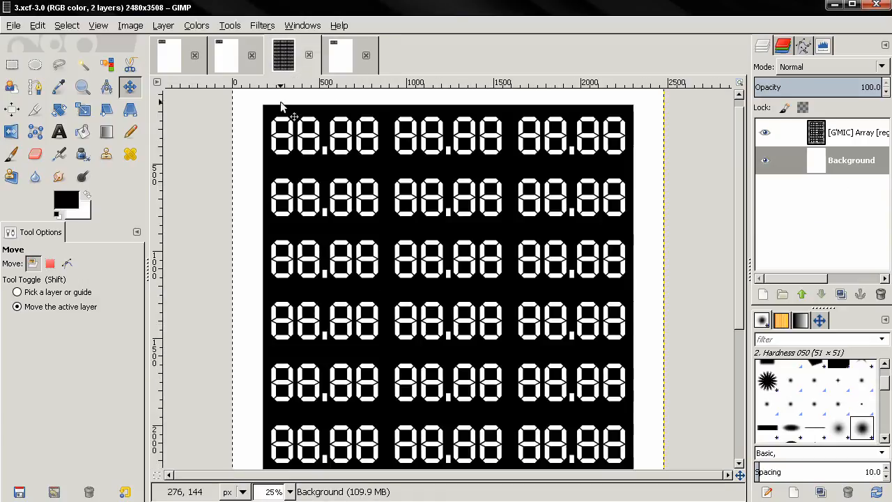
pyautogui.moveTo(439, 261)
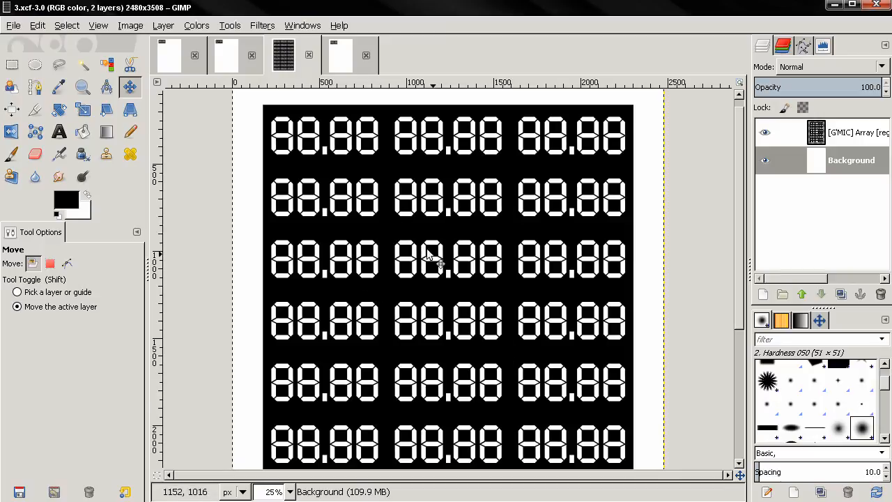
pyautogui.moveTo(370, 192)
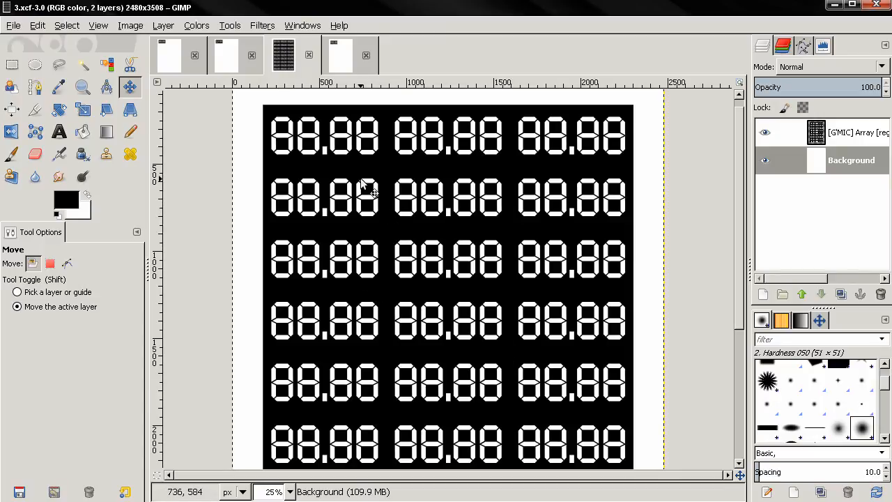
pyautogui.moveTo(331, 73)
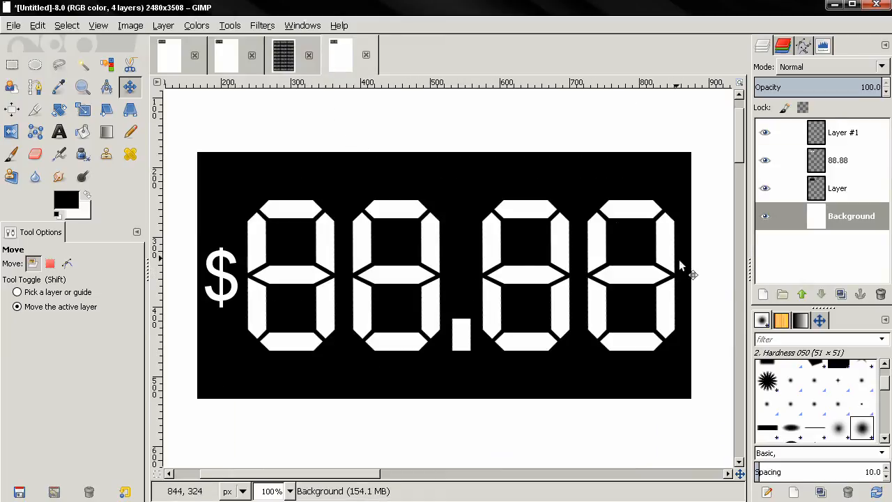
pyautogui.moveTo(719, 286)
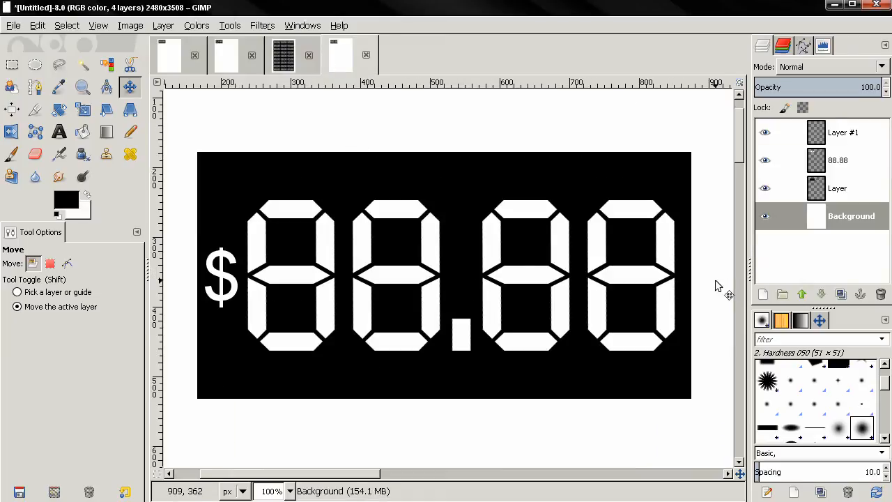